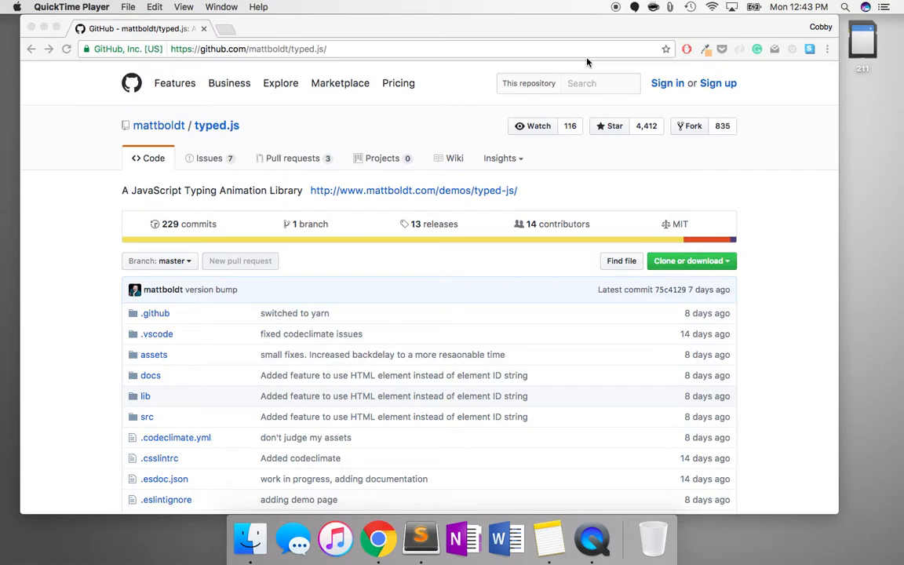
# - Scroll the typed.js README down to the Installation section with npm, Yarn and Bower commands
pyautogui.scroll(-3)
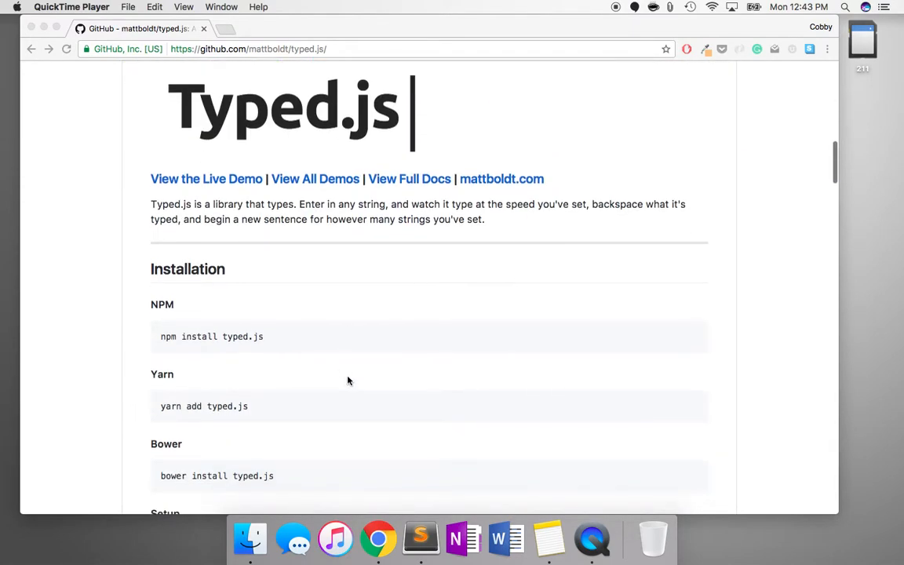
pyautogui.scroll(-3)
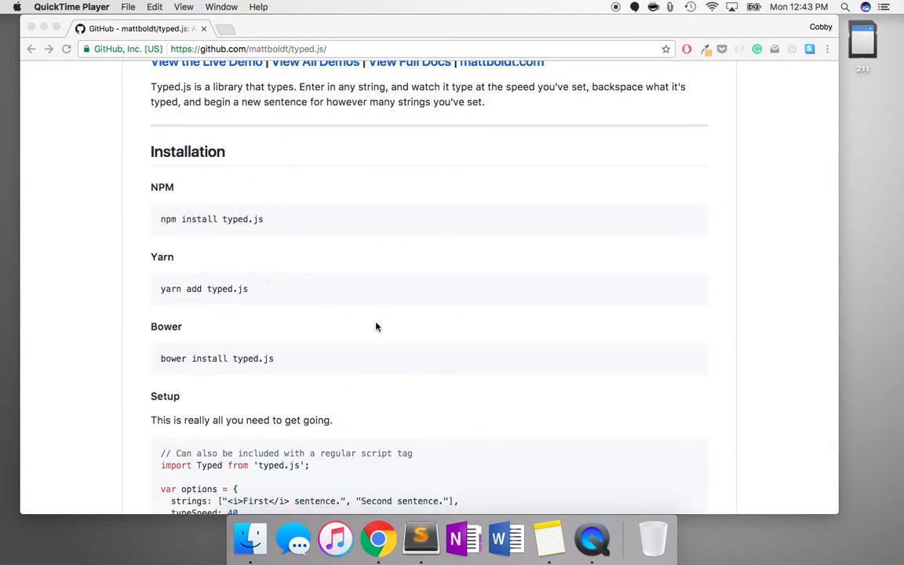
pyautogui.moveTo(479, 237)
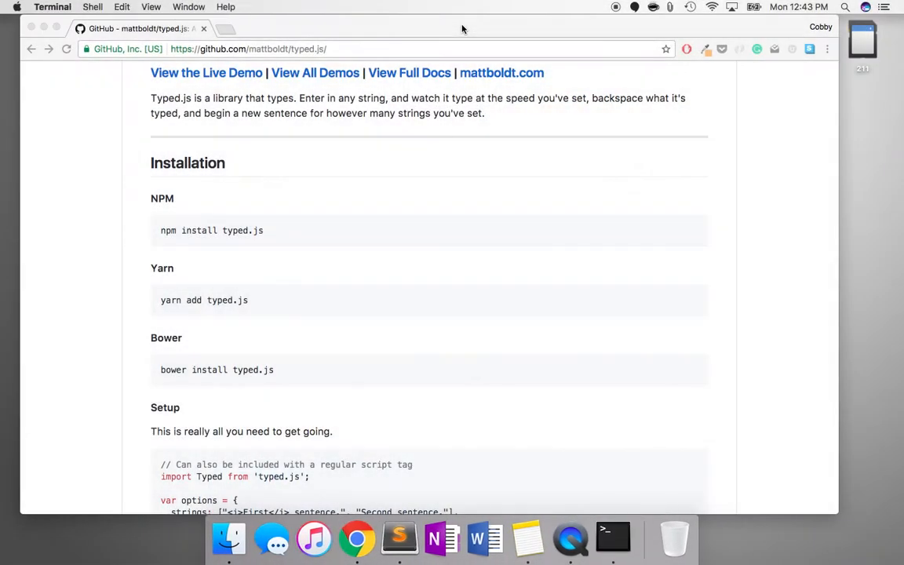
# - Run npm install yarn --global in Terminal to install yarn
pyautogui.click(613, 538)
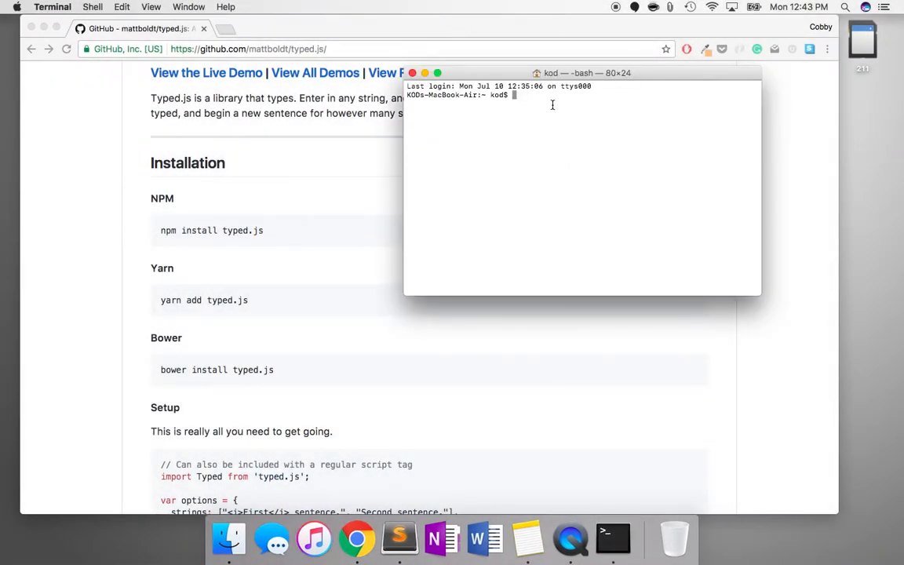
pyautogui.write('npm install')
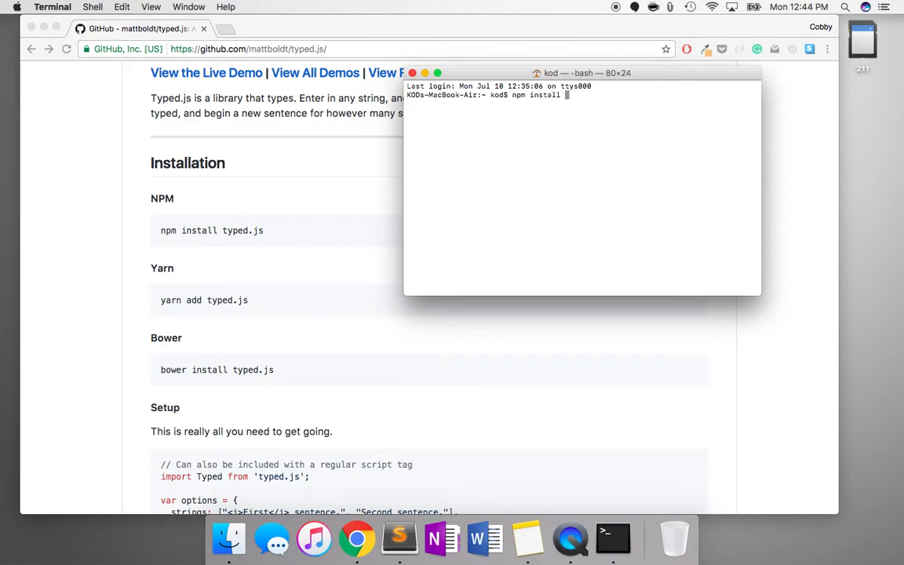
pyautogui.write('yarn --global')
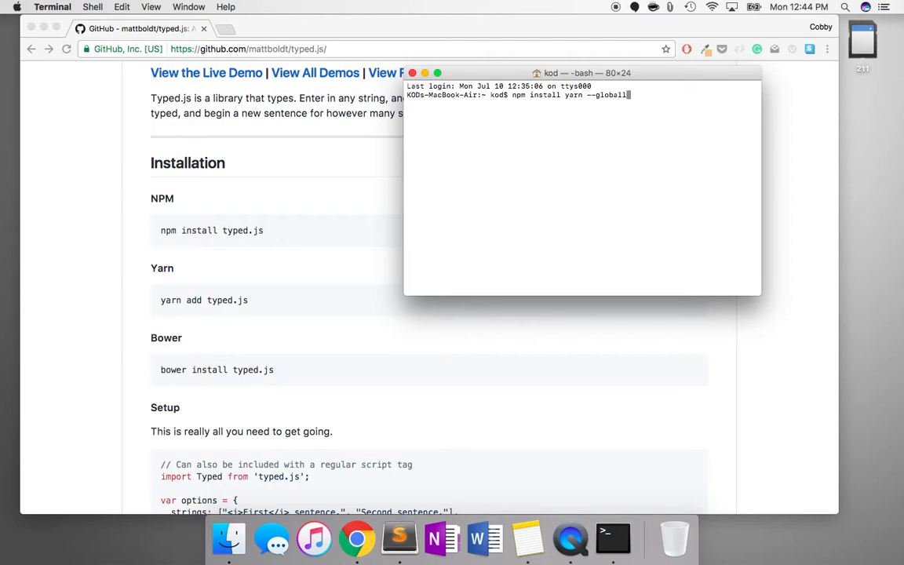
pyautogui.press('Return')
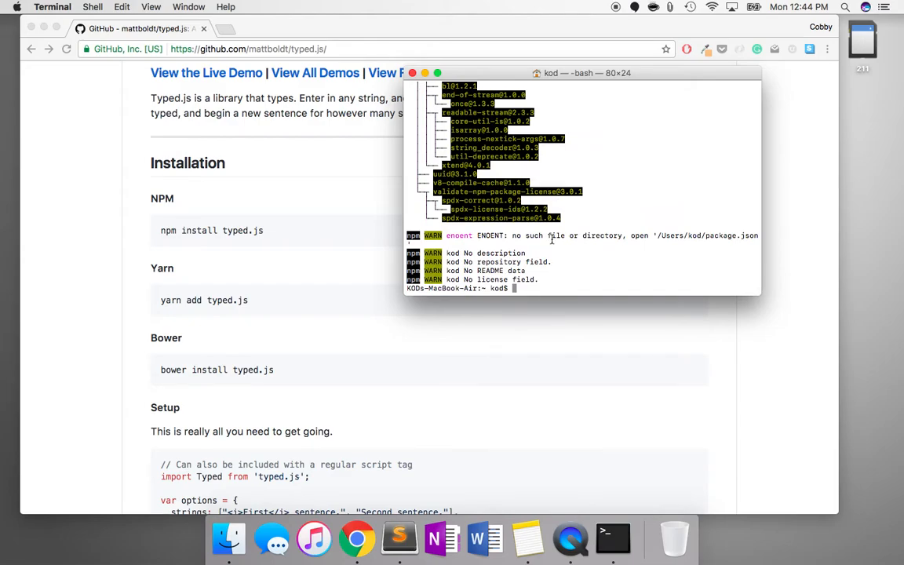
# - Run mkdir typed and cd typed to create and enter the typed folder
pyautogui.write('mkdir')
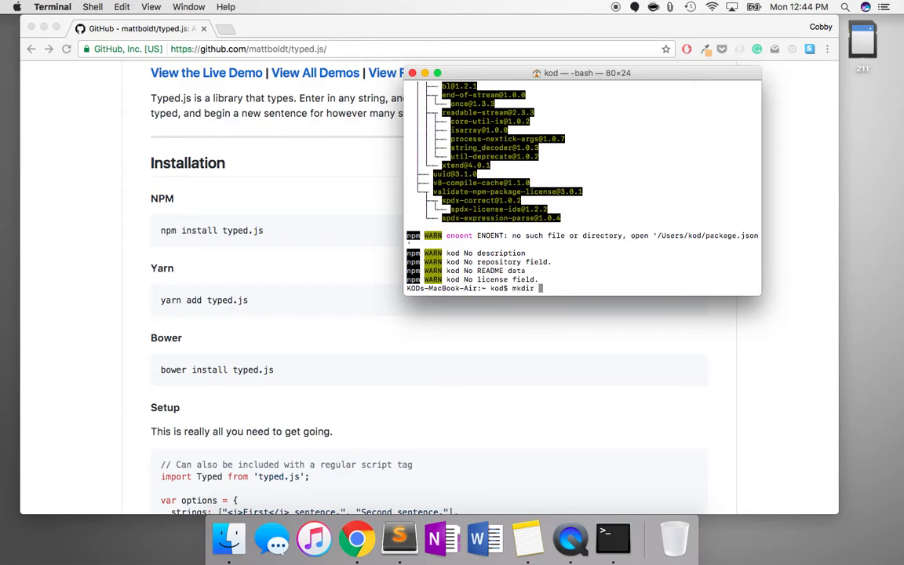
pyautogui.press('Return')
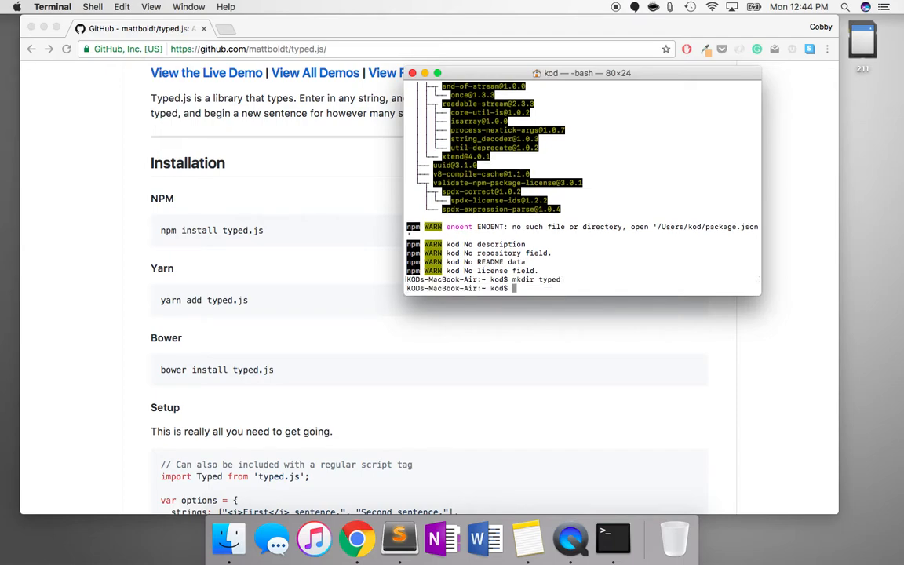
pyautogui.write('cd ty')
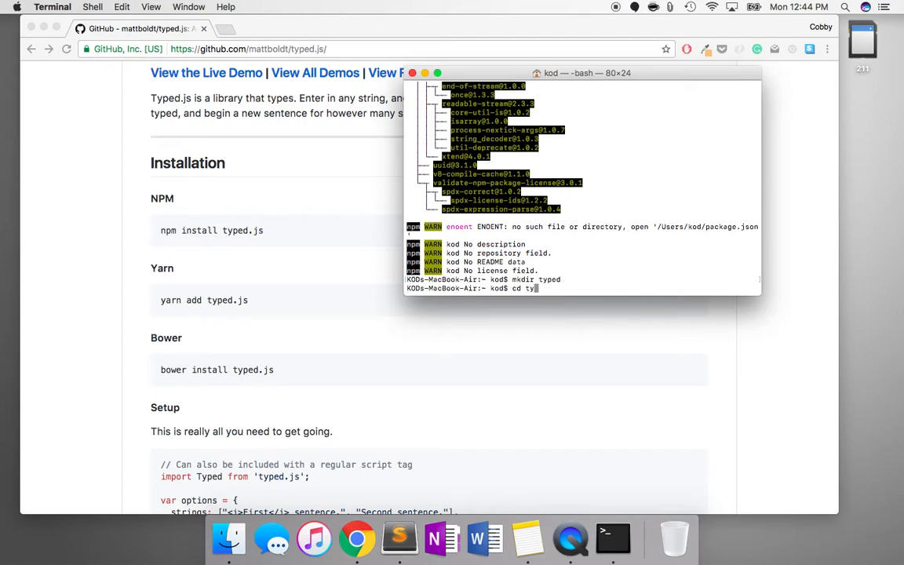
pyautogui.write('pe')
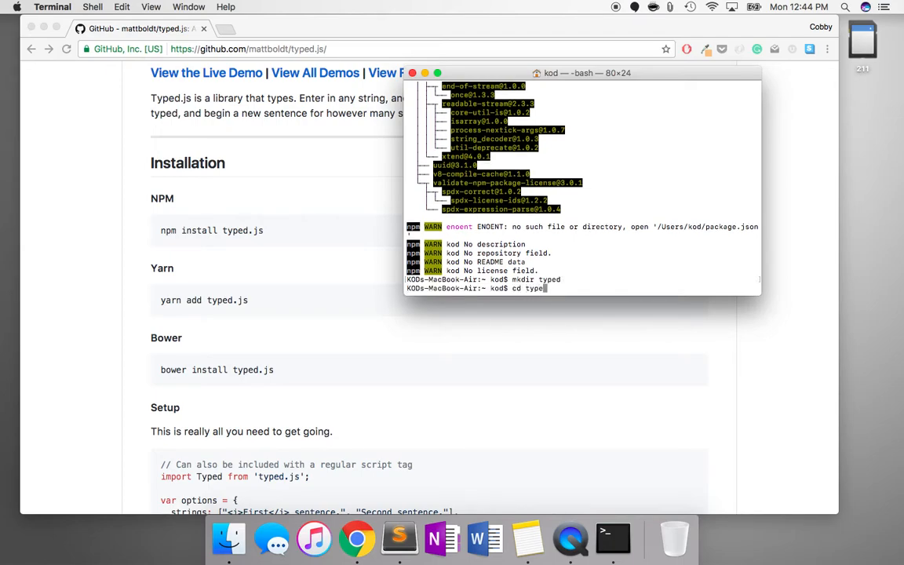
pyautogui.press('Return')
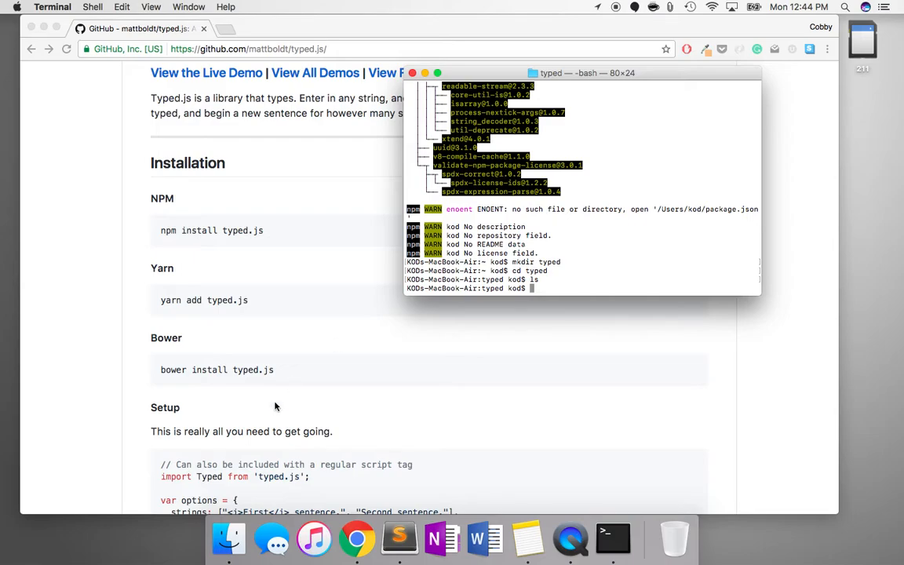
pyautogui.click(227, 539)
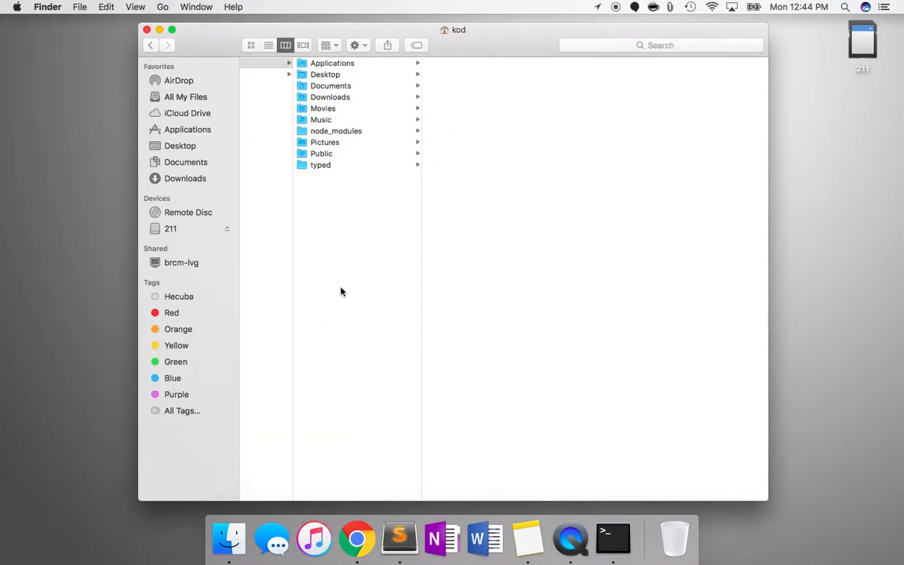
pyautogui.click(320, 165)
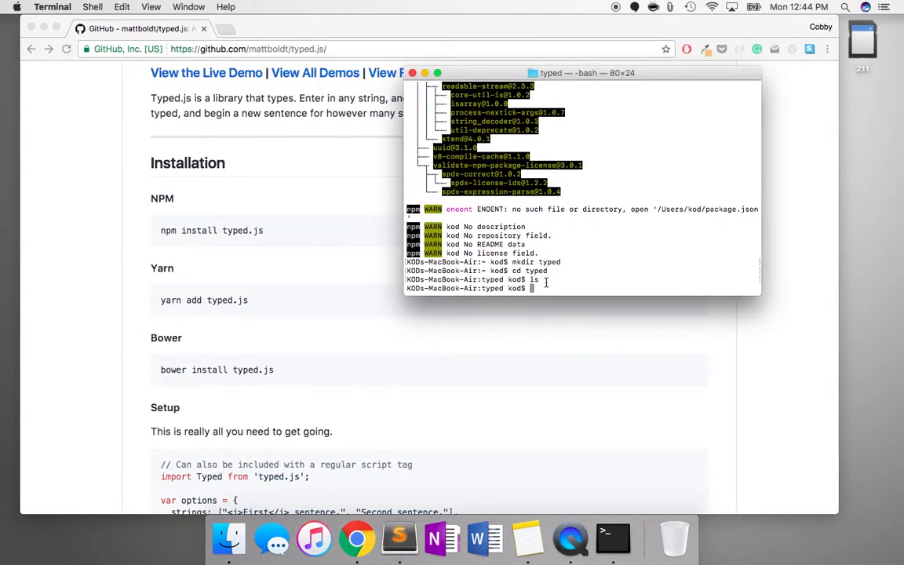
pyautogui.moveTo(175, 311)
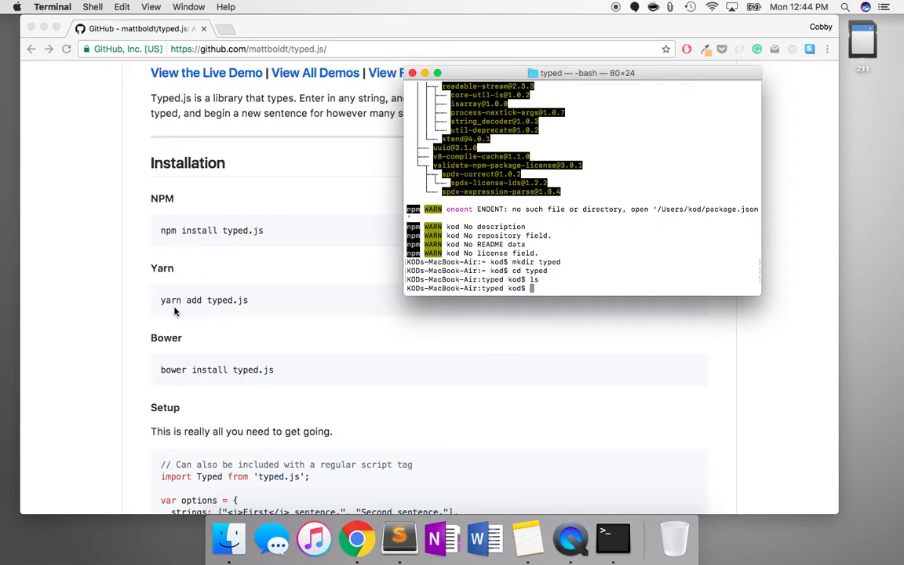
pyautogui.moveTo(177, 308)
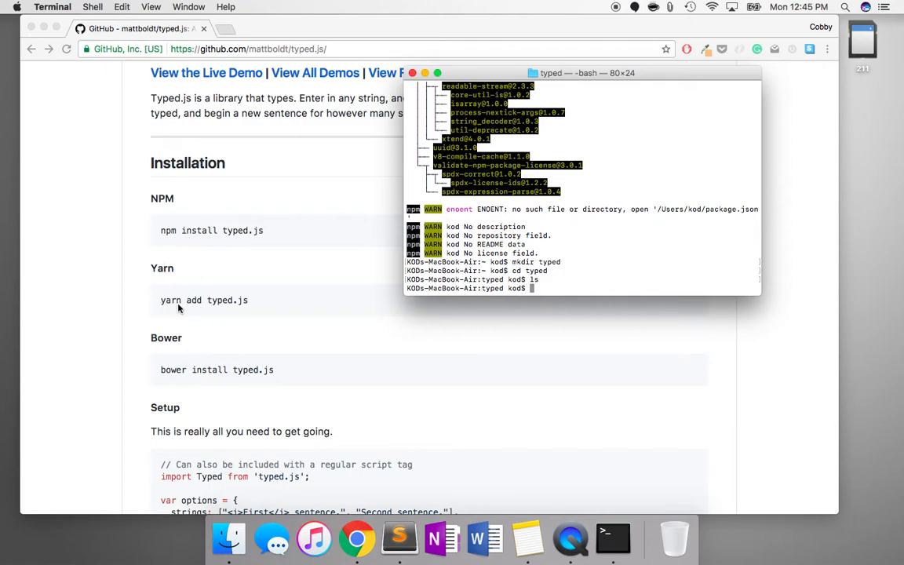
# - Run yarn add typed.js to install typed.js 2.0.2 as a dependency
pyautogui.write('y')
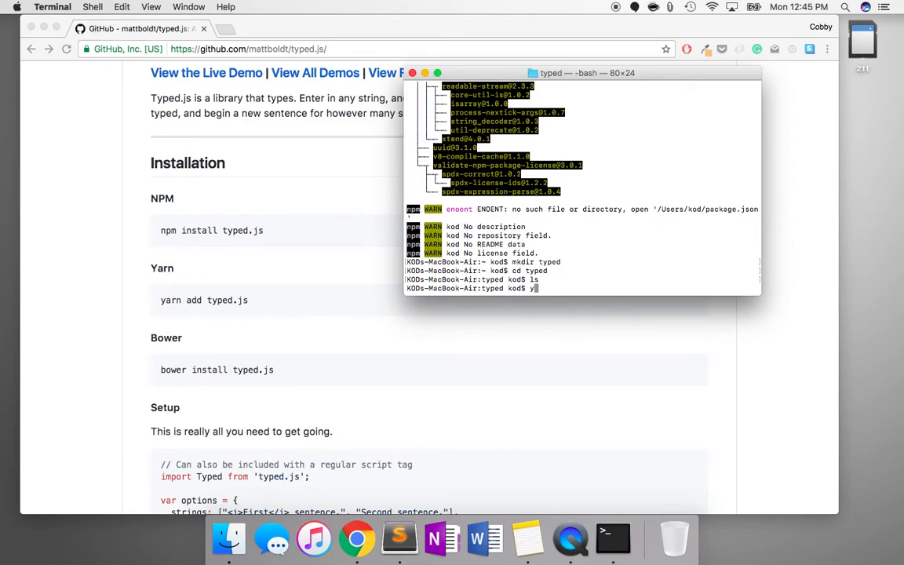
pyautogui.write('arn add typed.')
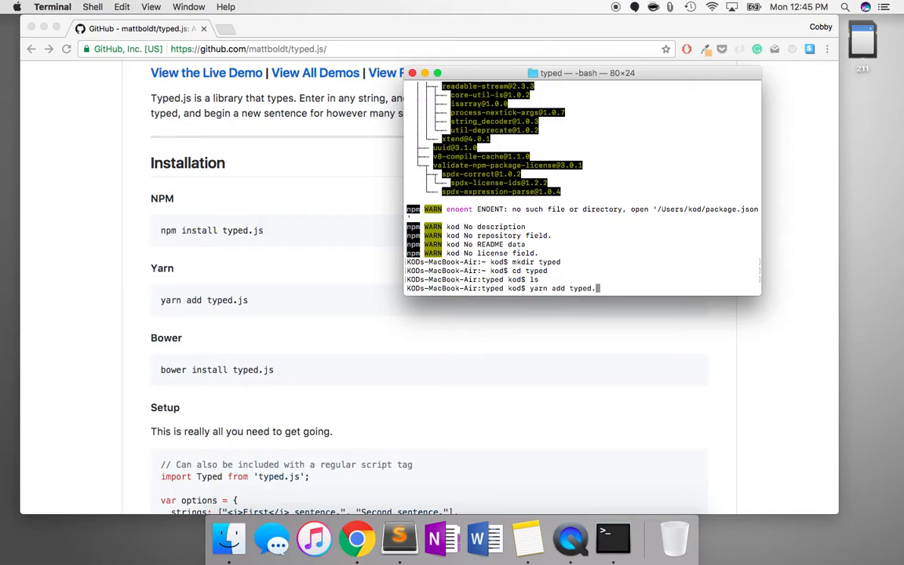
pyautogui.press('Return')
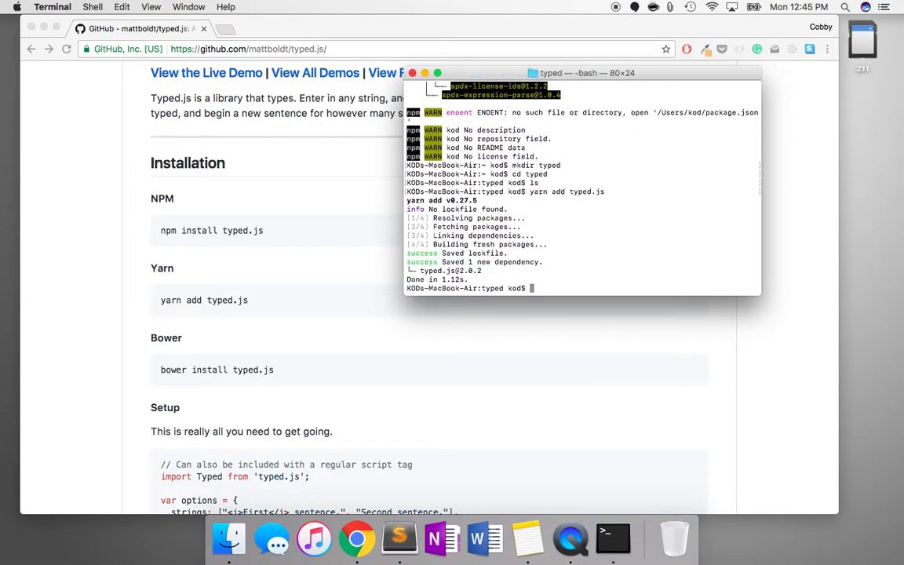
pyautogui.moveTo(557, 295)
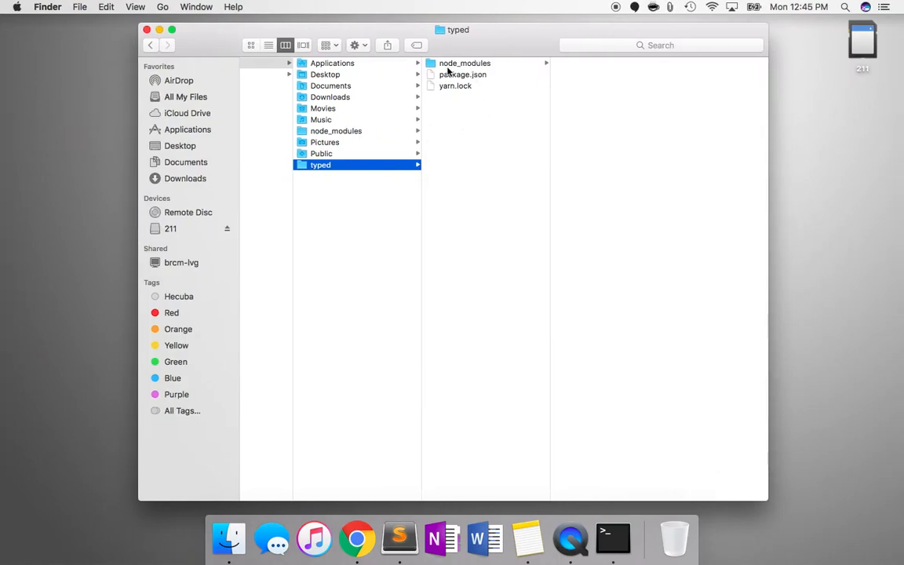
pyautogui.moveTo(462, 118)
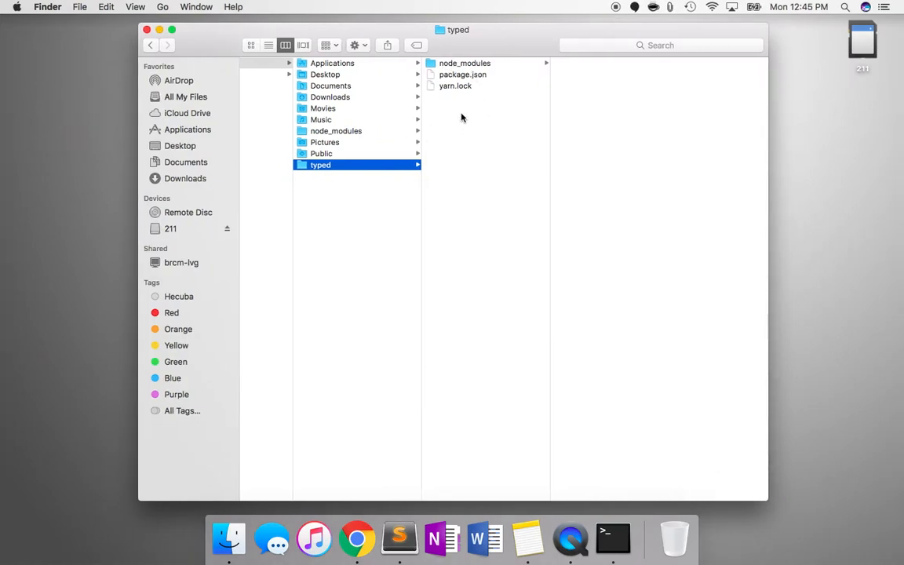
pyautogui.moveTo(462, 69)
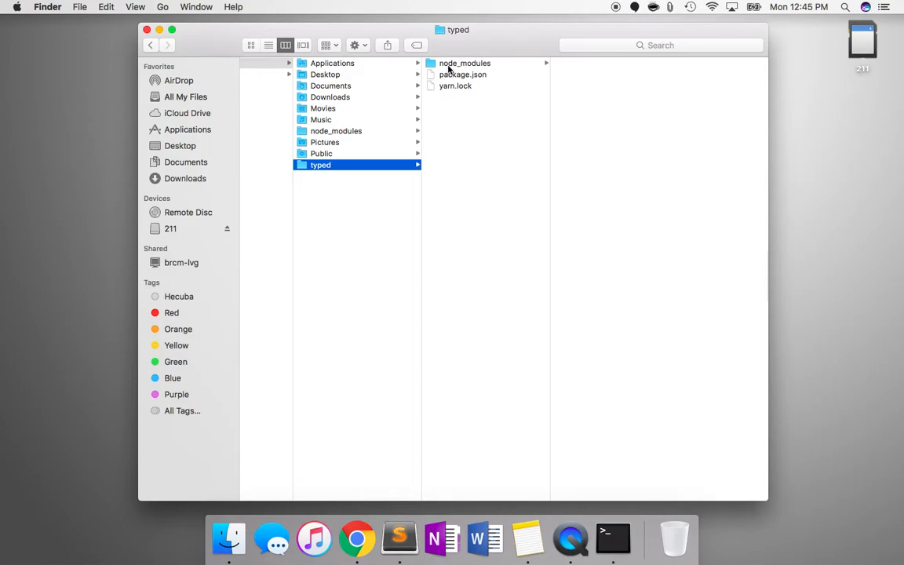
pyautogui.click(465, 63)
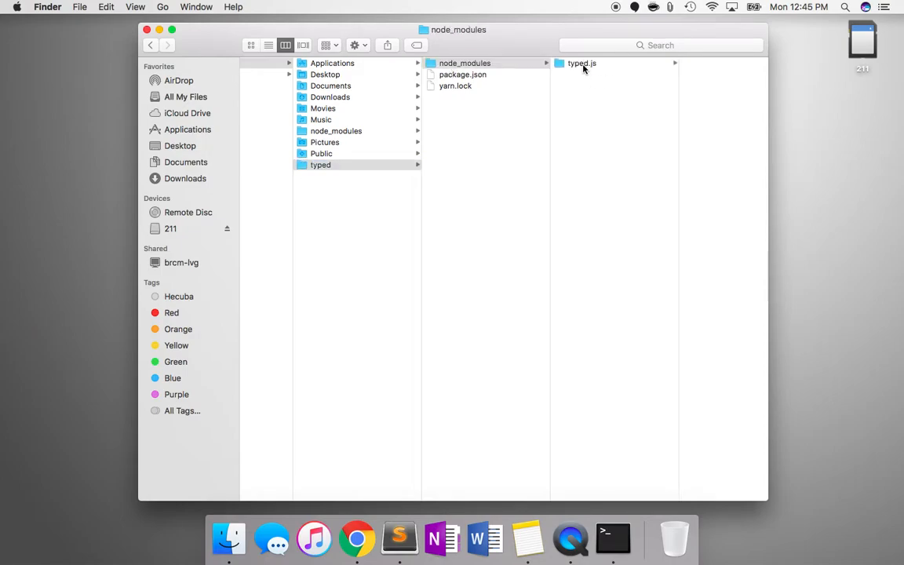
pyautogui.click(582, 63)
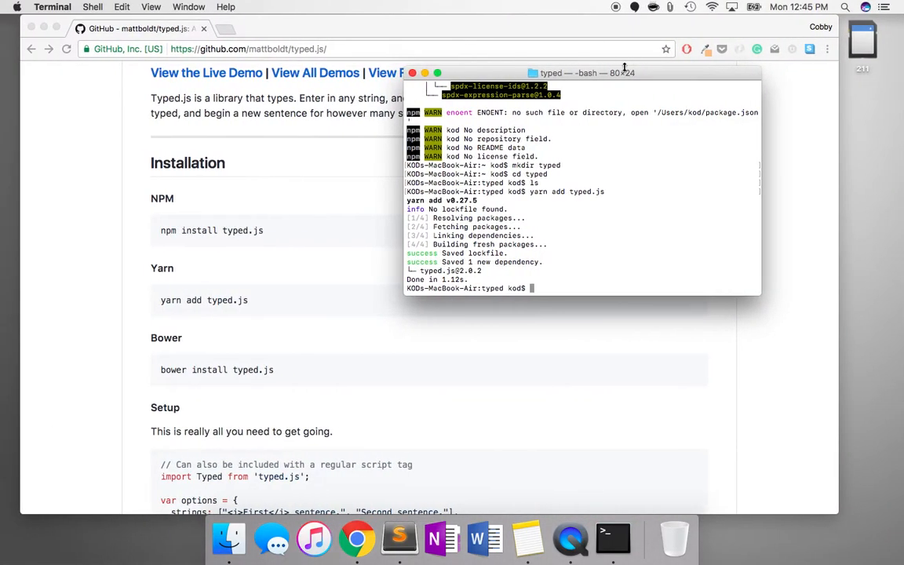
pyautogui.click(228, 538)
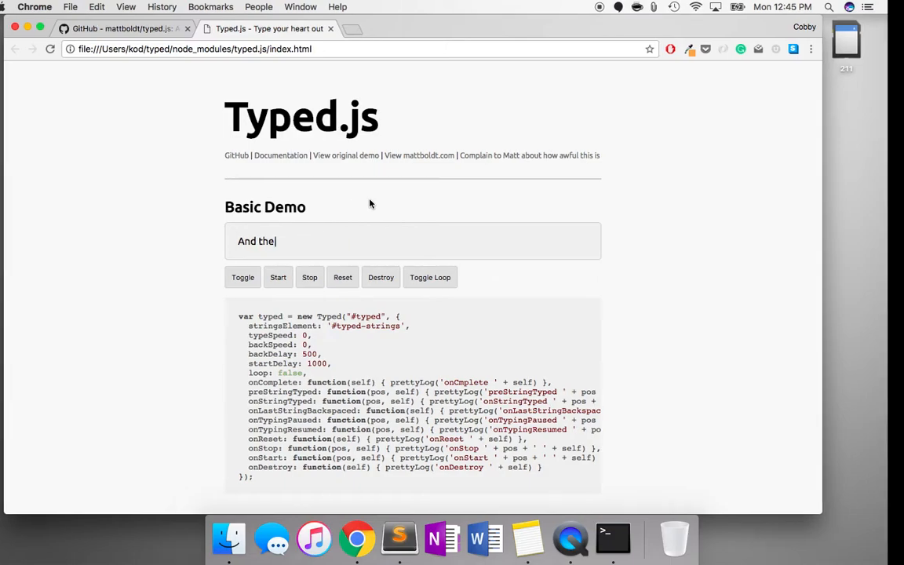
# - Switch to Finder where the typed.js package files are listed
pyautogui.click(229, 539)
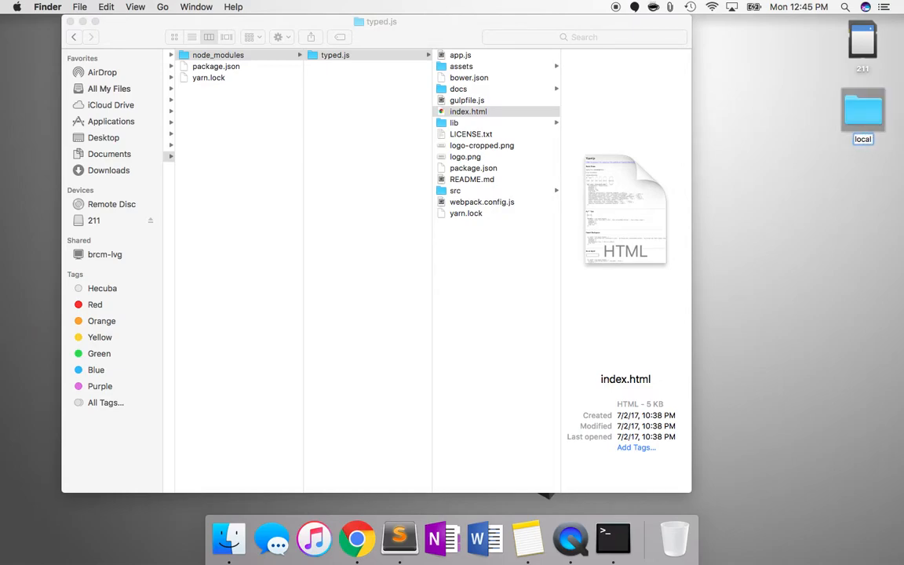
# - Name the desktop folder local_typed and preview node_modules/typed.js/index.html in Finder
pyautogui.write('local_typed')
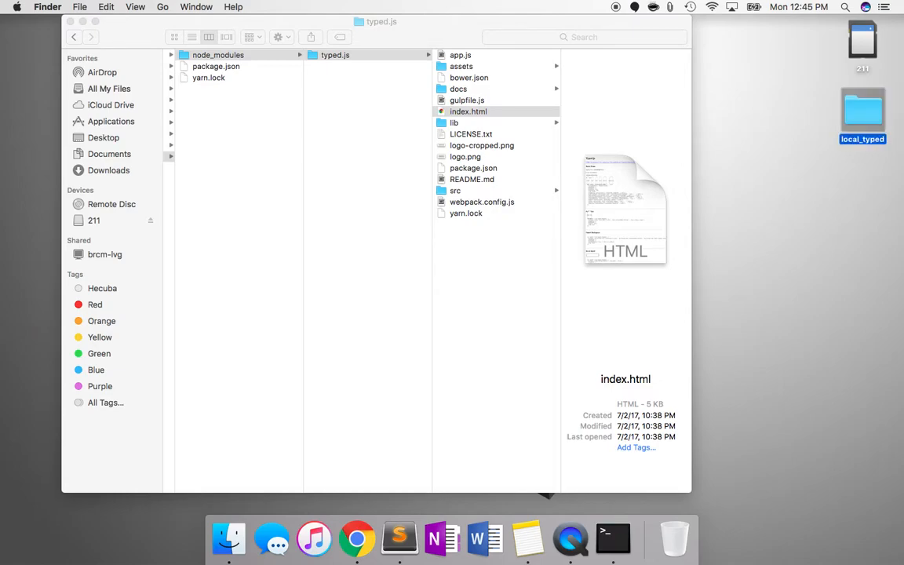
pyautogui.click(761, 87)
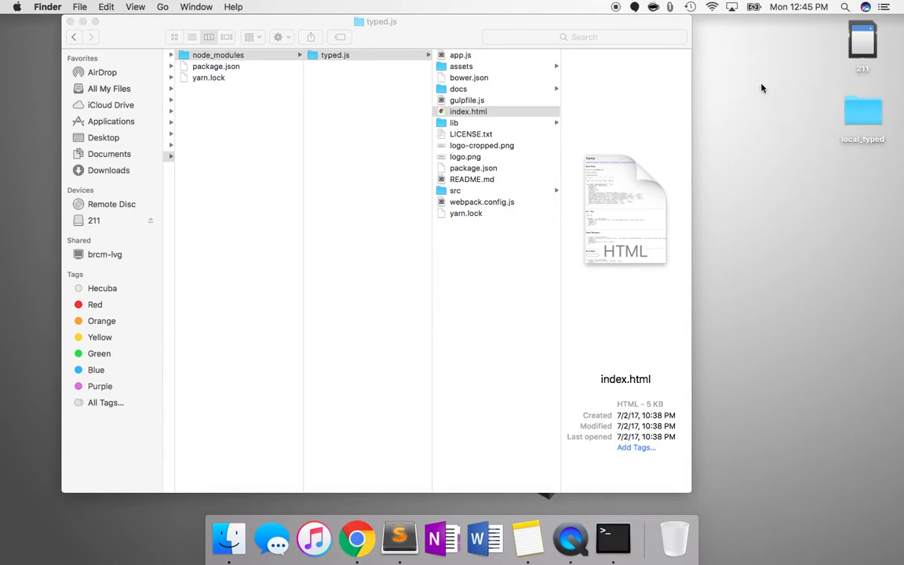
pyautogui.click(469, 111)
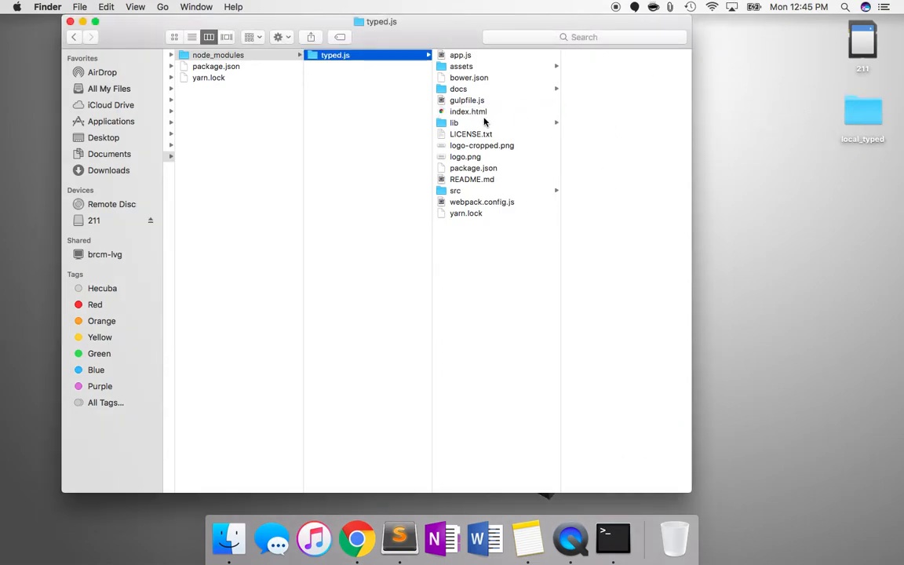
pyautogui.click(468, 111)
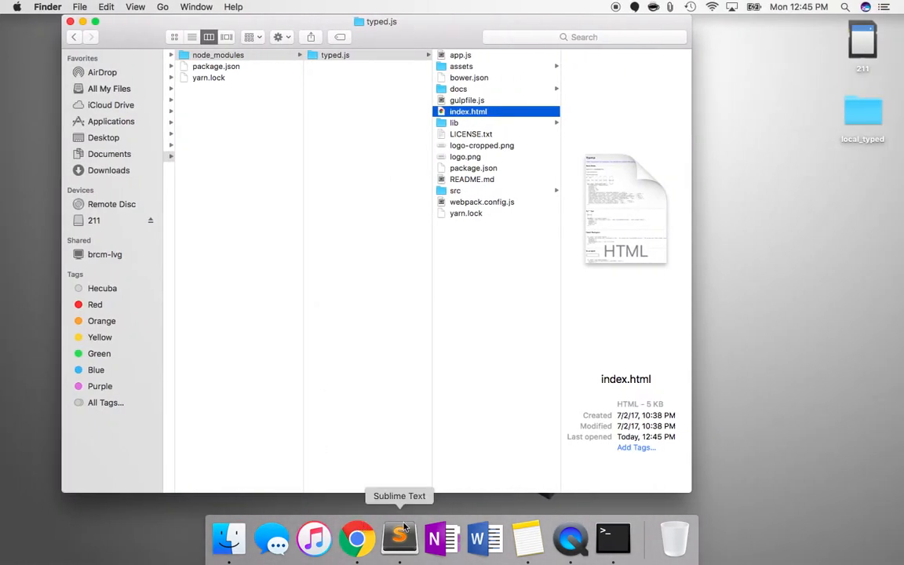
pyautogui.moveTo(408, 434)
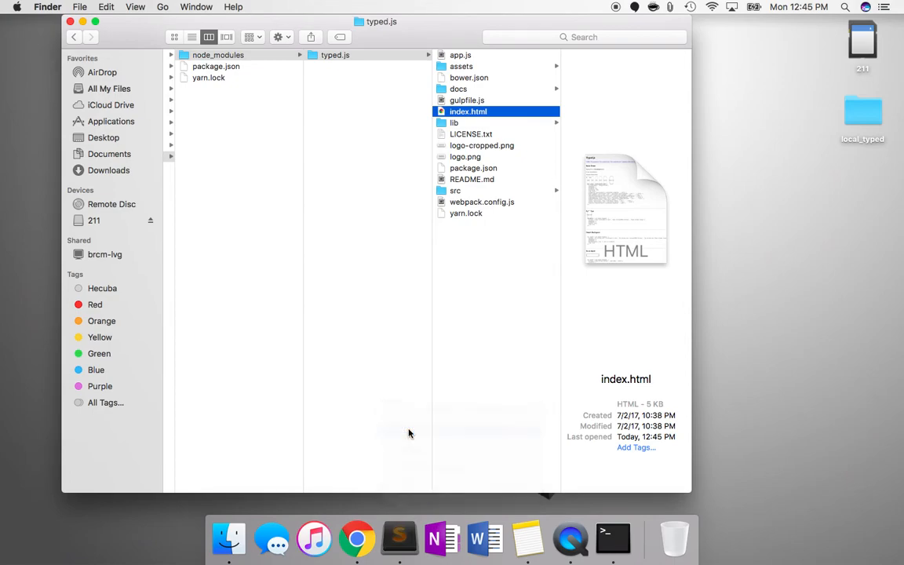
# - Add the Desktop/local_typed folder to the Sublime Text project
pyautogui.click(399, 538)
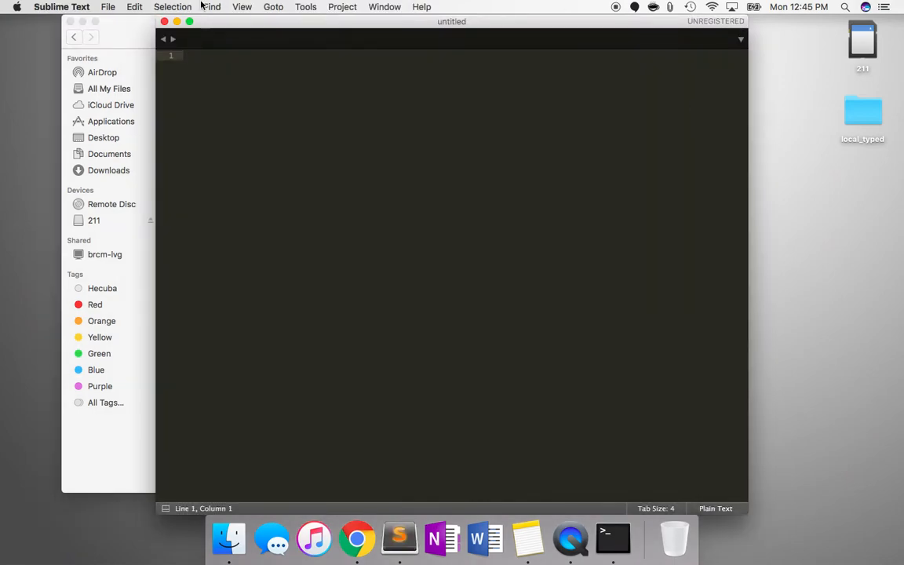
pyautogui.click(108, 7)
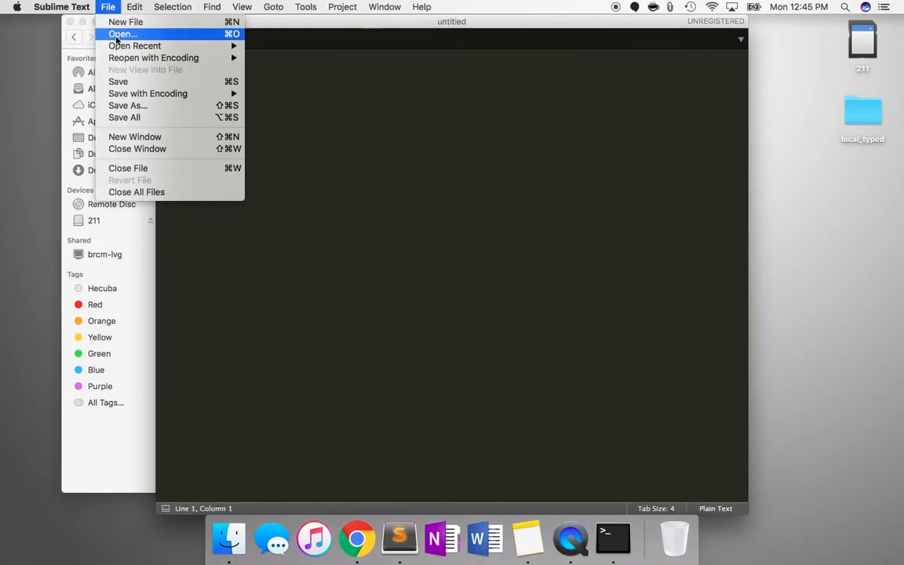
pyautogui.click(122, 33)
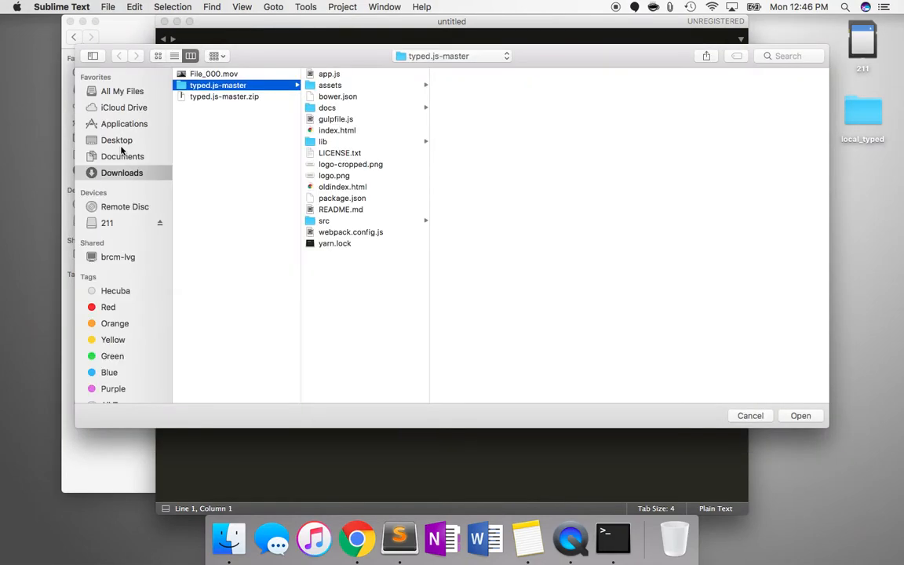
pyautogui.click(117, 140)
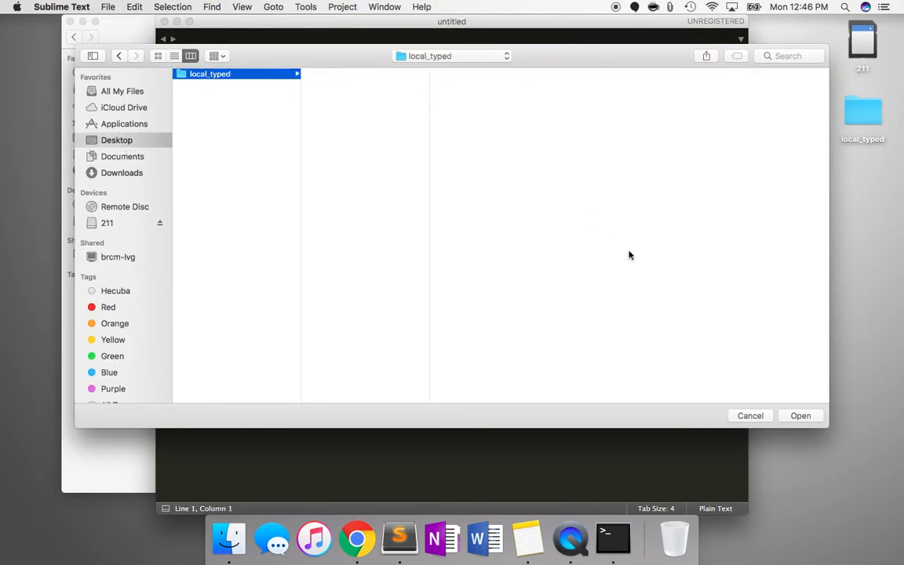
pyautogui.click(800, 415)
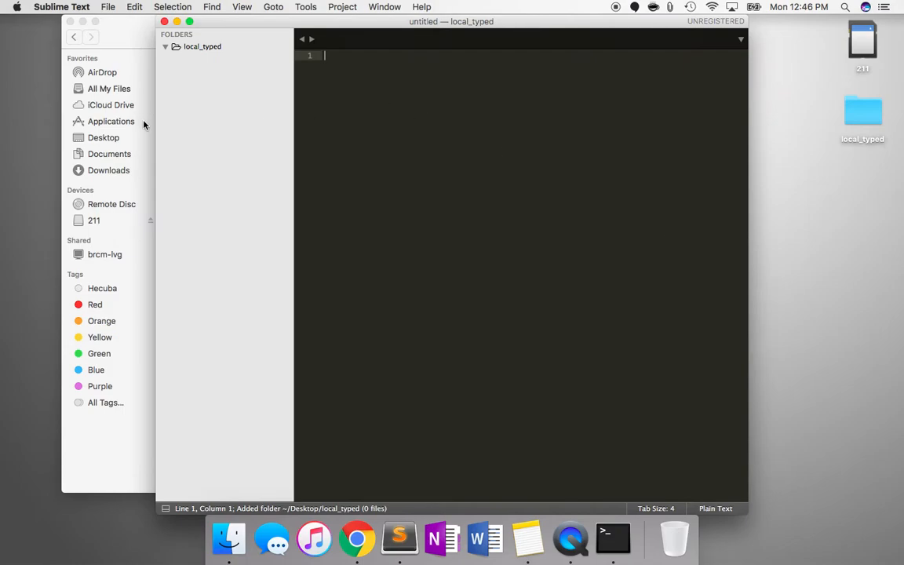
# - Save the new empty file as index.html inside local_typed
pyautogui.click(109, 7)
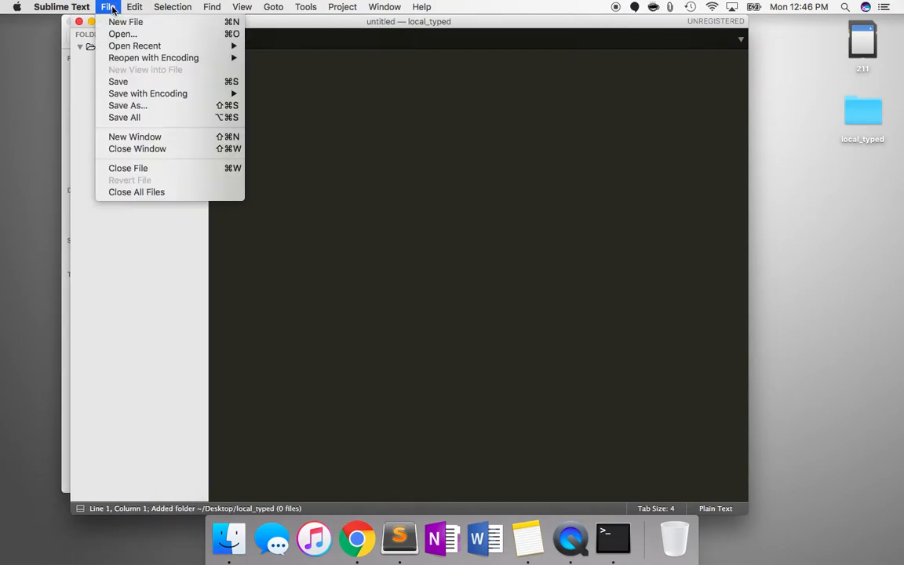
pyautogui.click(125, 21)
pyautogui.write('index')
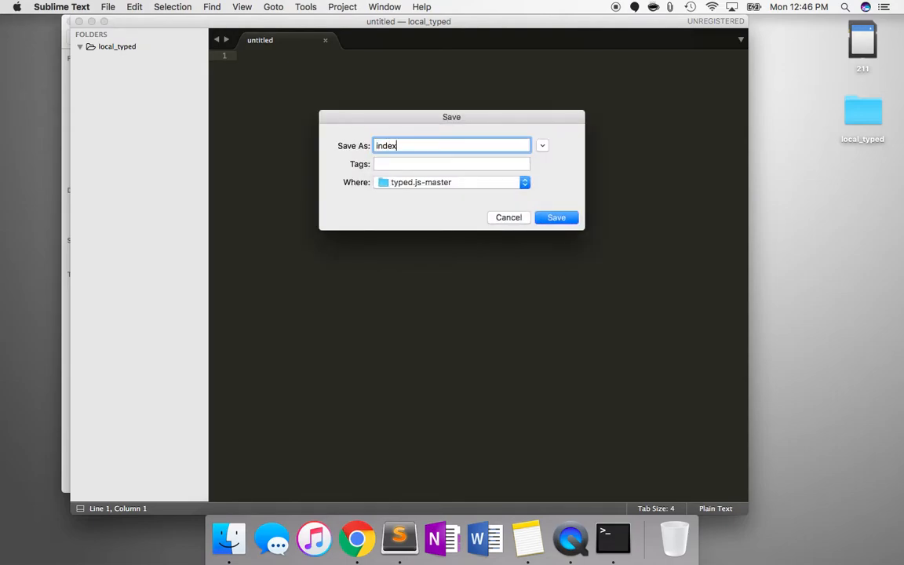
pyautogui.write('.html')
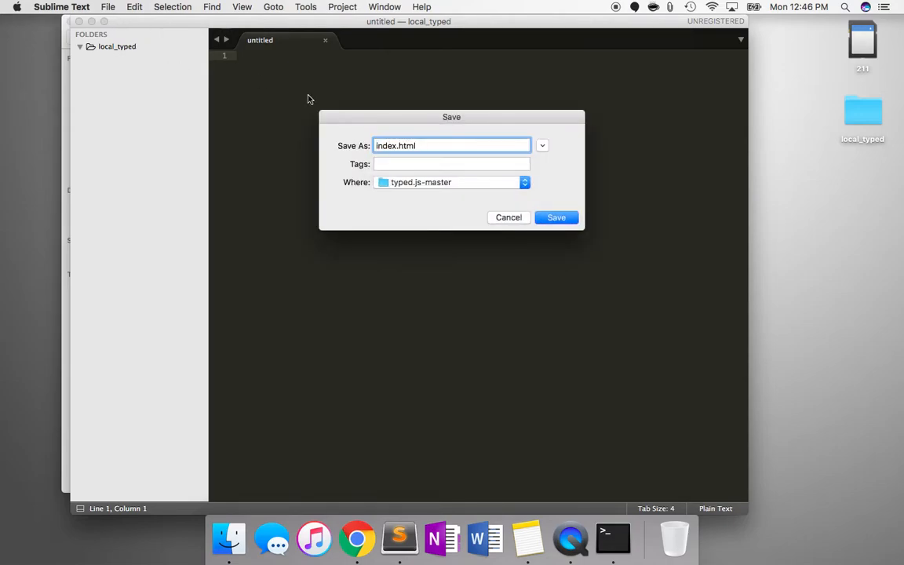
pyautogui.click(524, 182)
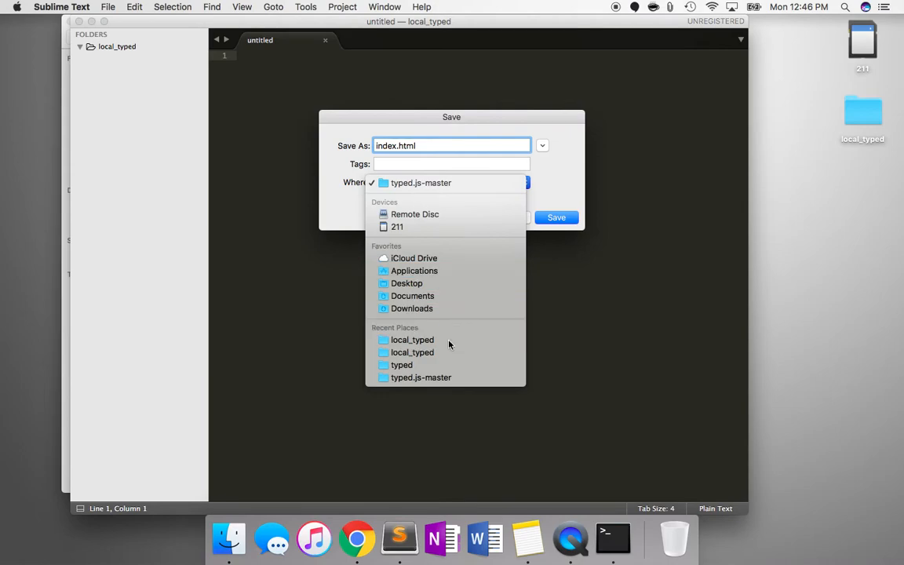
pyautogui.click(411, 339)
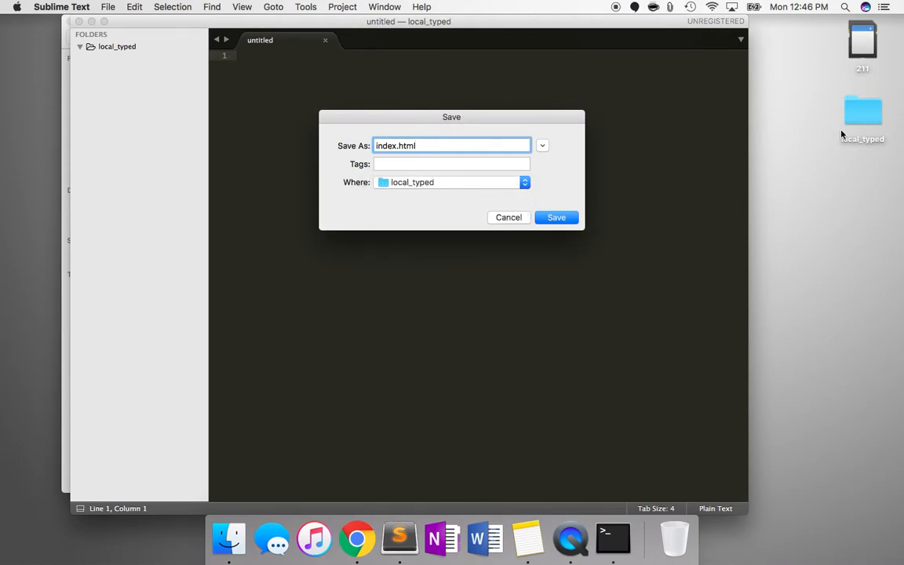
pyautogui.click(556, 217)
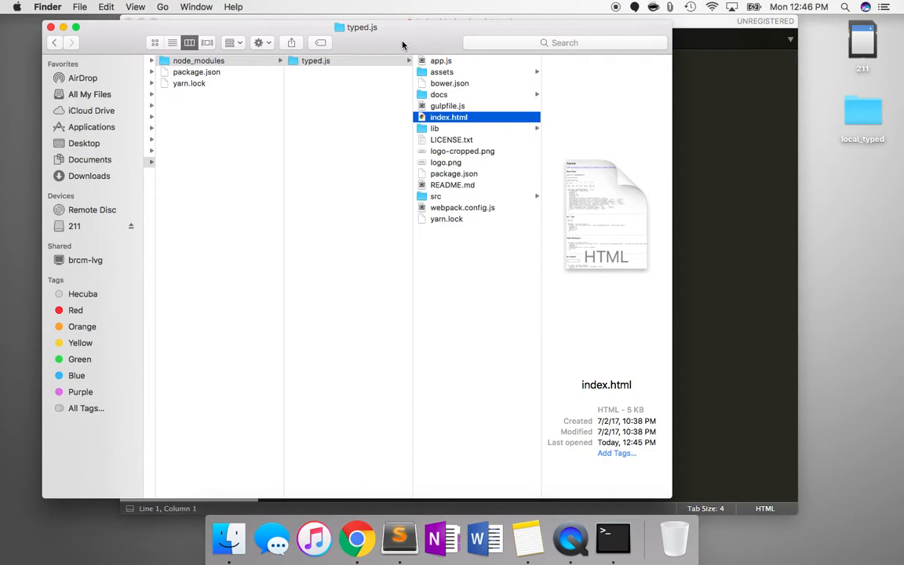
# - Open local_typed's index.html as a blank page in Chrome and return to Sublime Text
pyautogui.click(89, 108)
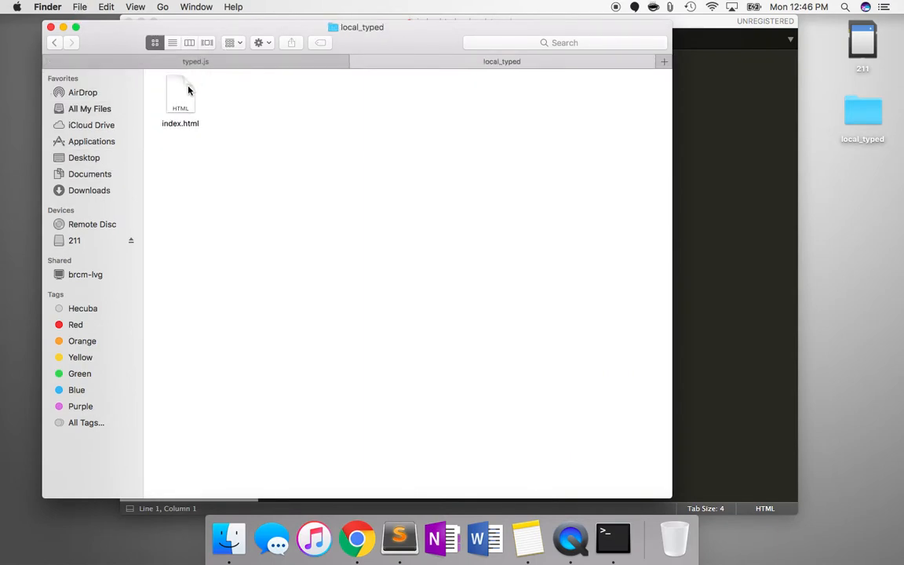
pyautogui.click(180, 94)
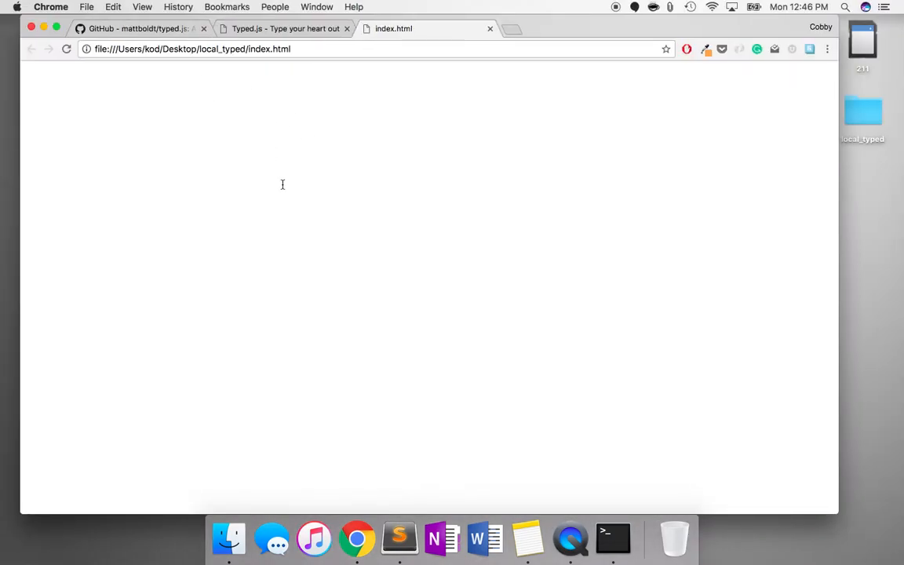
pyautogui.click(399, 539)
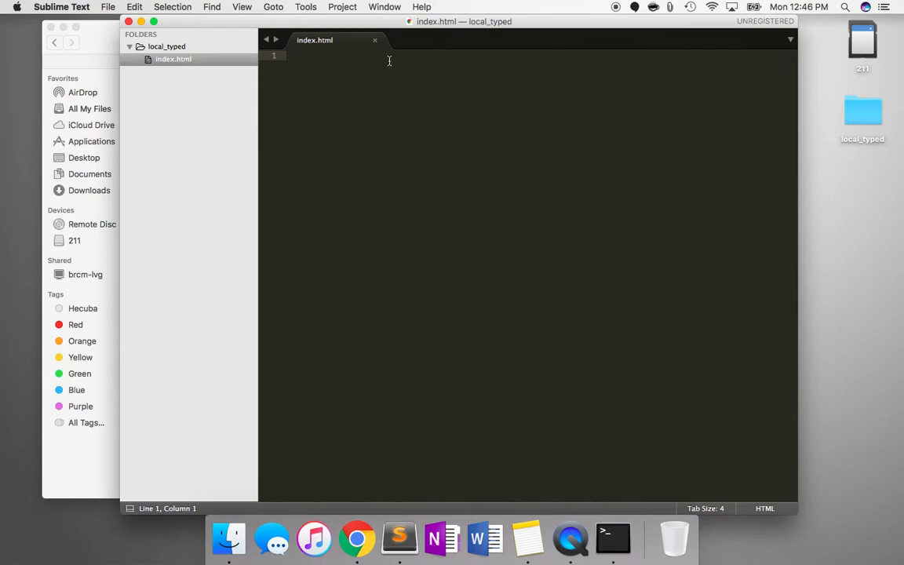
# - Write a div containing Hello World in index.html, save, and switch to Chrome
pyautogui.write('<div></div>')
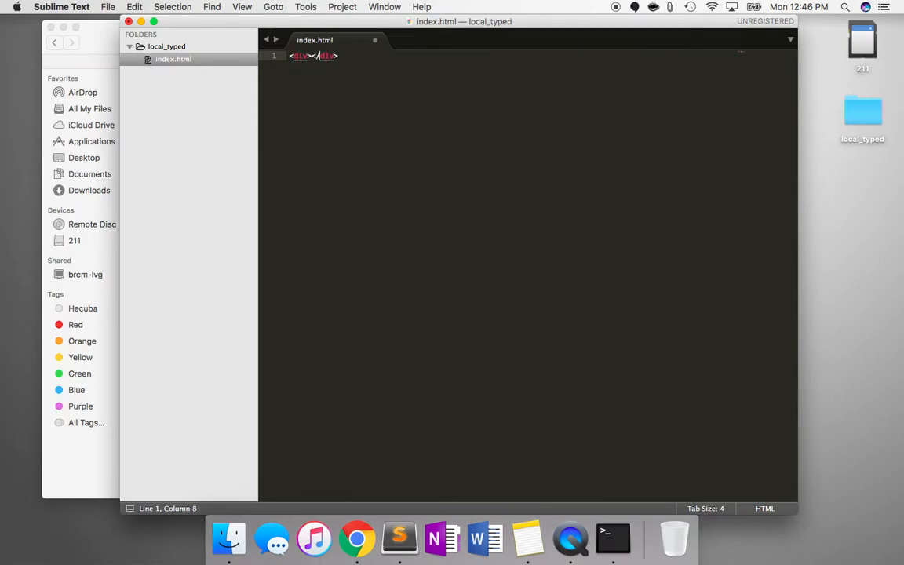
pyautogui.write('Hellow')
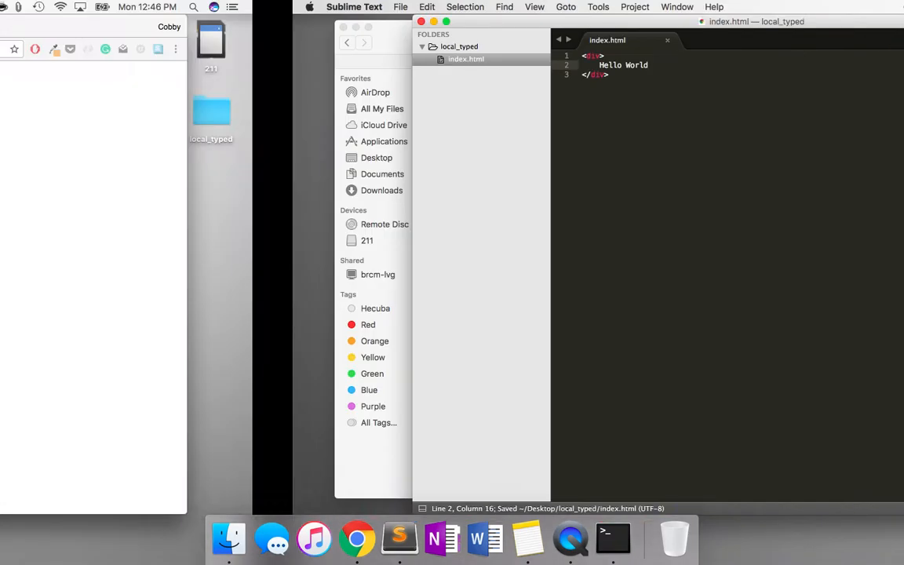
pyautogui.click(356, 538)
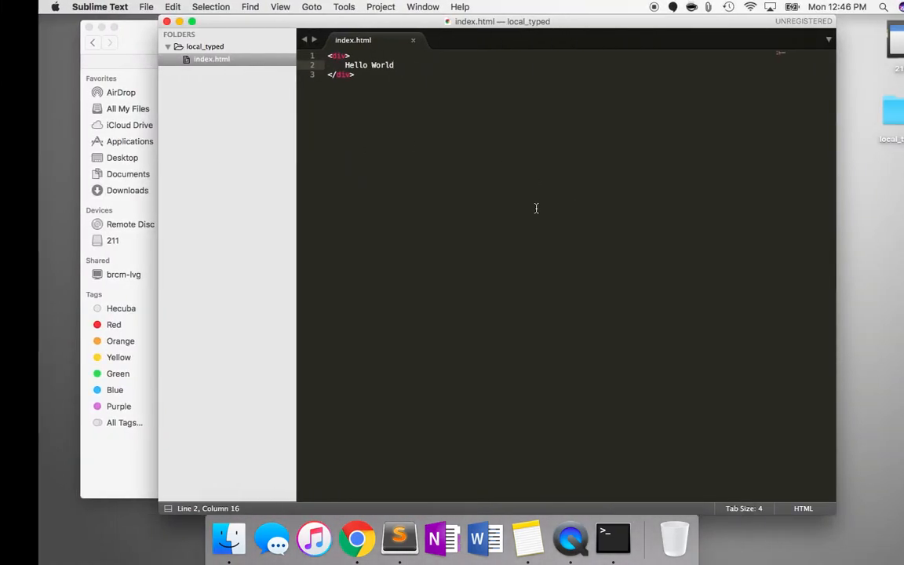
pyautogui.click(356, 538)
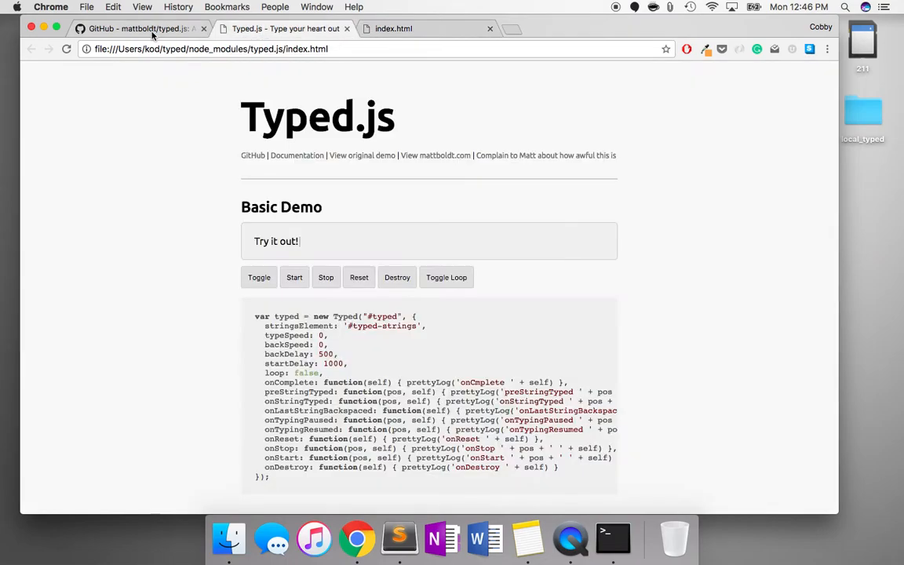
# - Copy the README's 'Strings from static HTML' div/span snippet and return to index.html
pyautogui.click(137, 29)
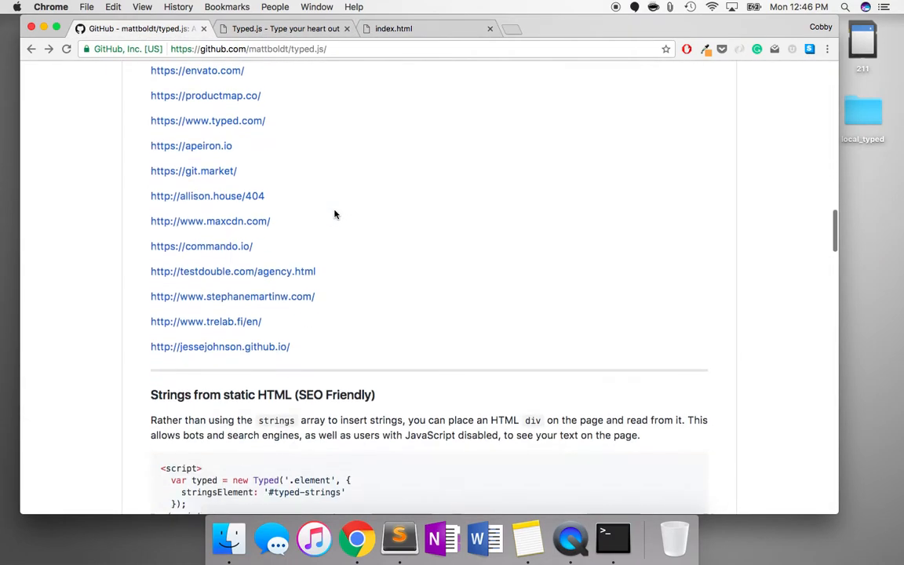
pyautogui.scroll(-3)
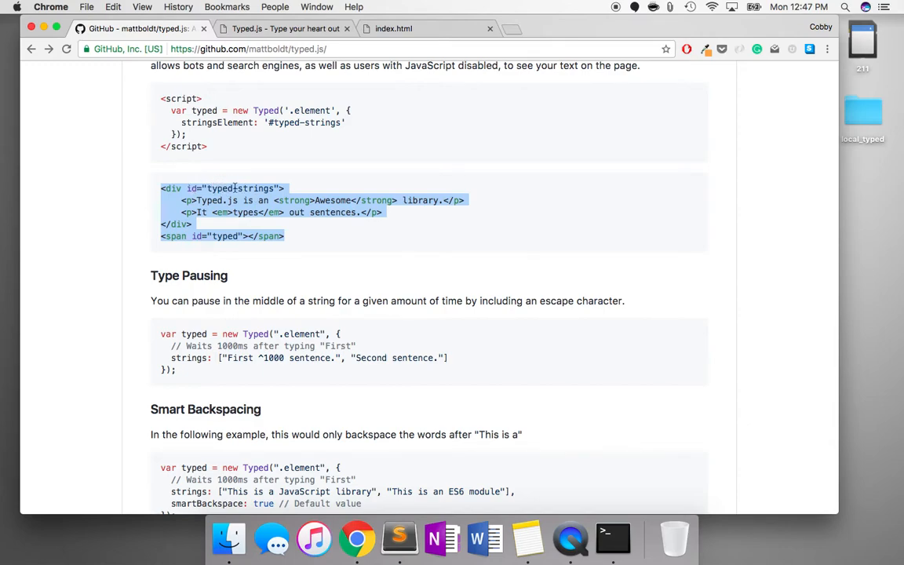
pyautogui.click(306, 244)
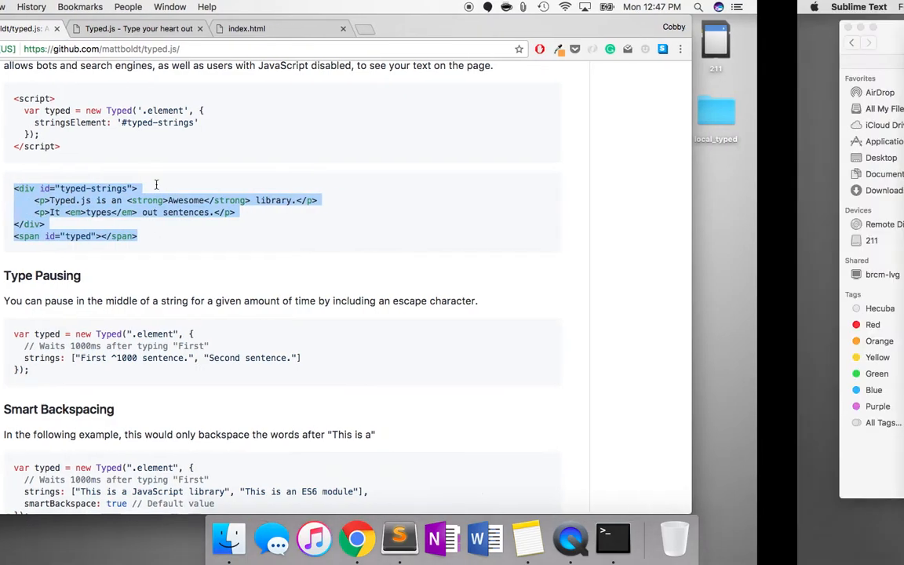
pyautogui.click(399, 539)
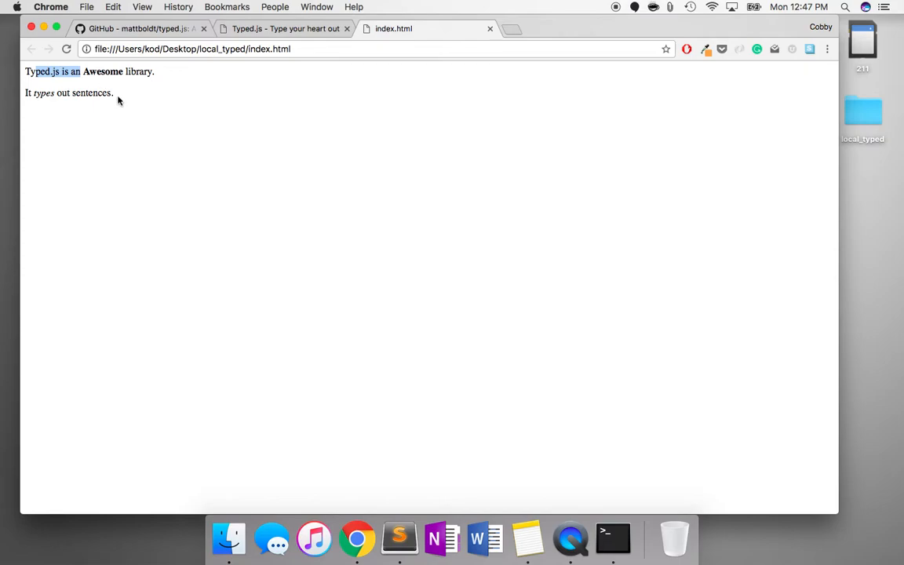
# - Return from Chrome to index.html in Sublime Text to add markup above the typed-strings div
pyautogui.click(399, 538)
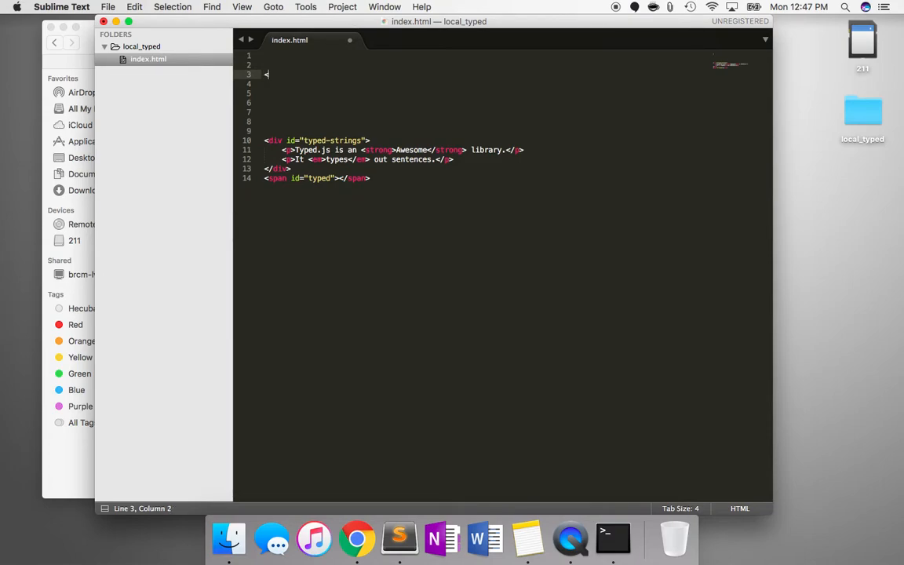
# - Add an empty <head> element above the typed-strings div, save index.html, and bring Chrome forward
pyautogui.write('head.</')
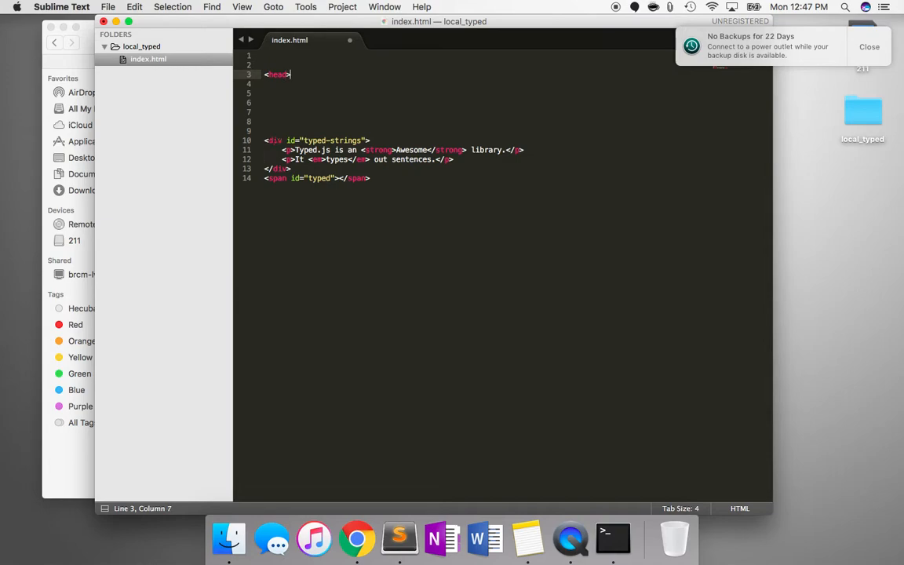
pyautogui.click(870, 47)
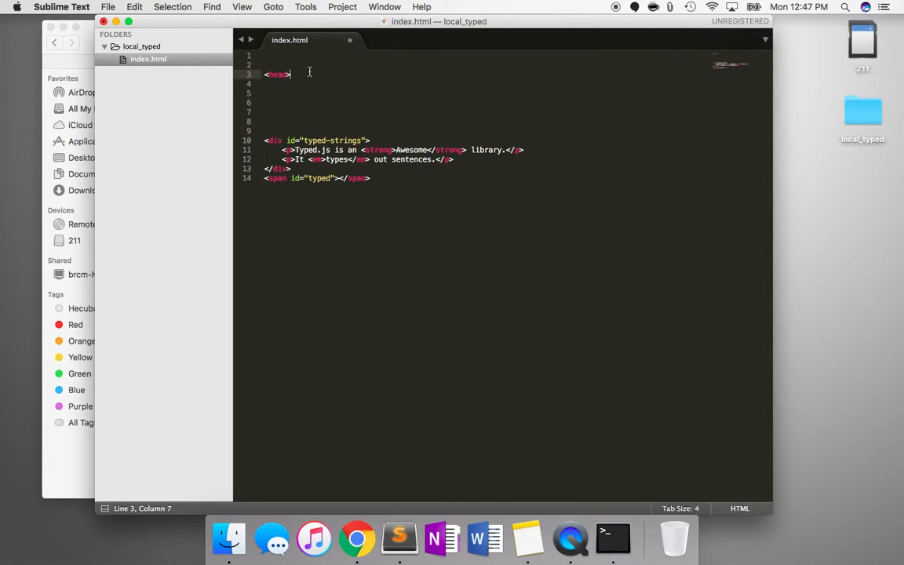
pyautogui.press('enter')
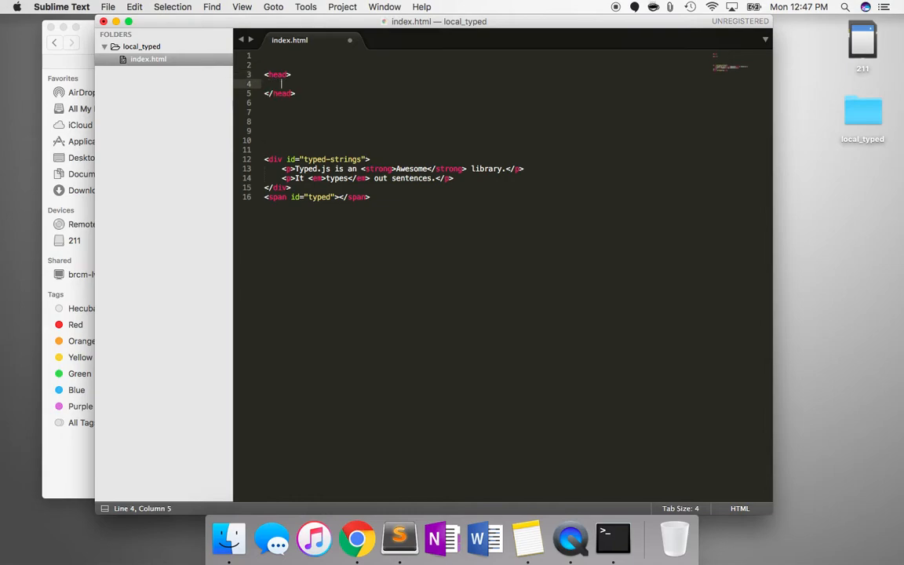
pyautogui.press('cmd+s')
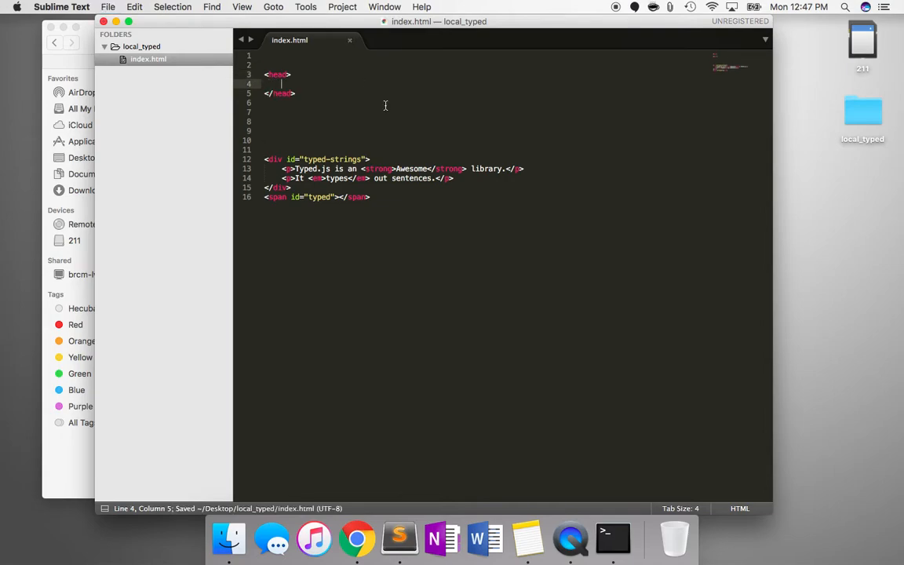
pyautogui.click(357, 538)
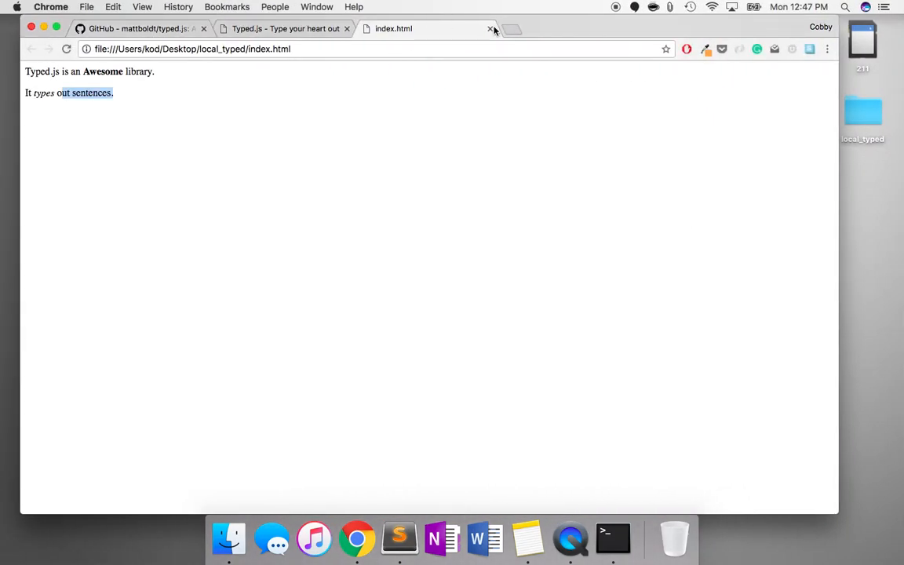
# - Search 'google jquery cdn', open Google Hosted Libraries, and select the jQuery 3.2.1 script snippet
pyautogui.click(511, 29)
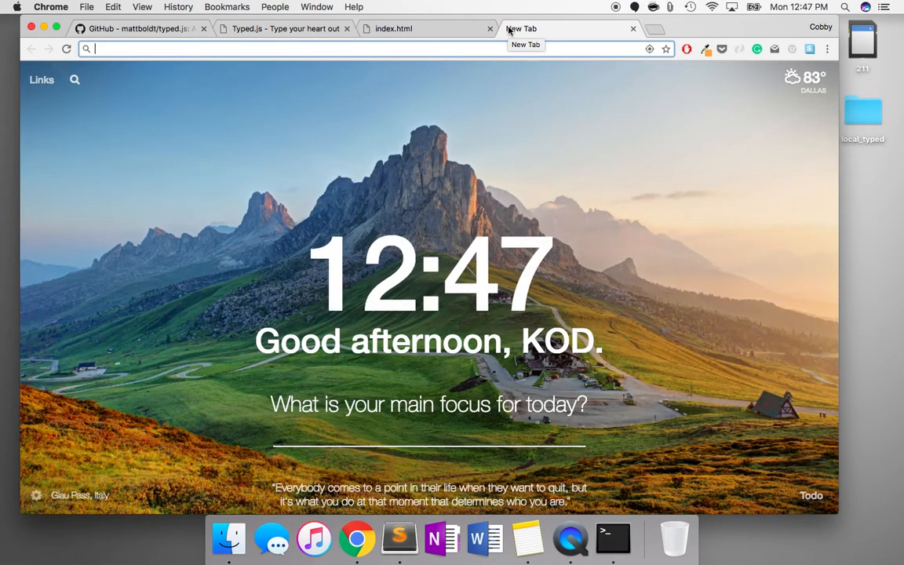
pyautogui.write('google jq')
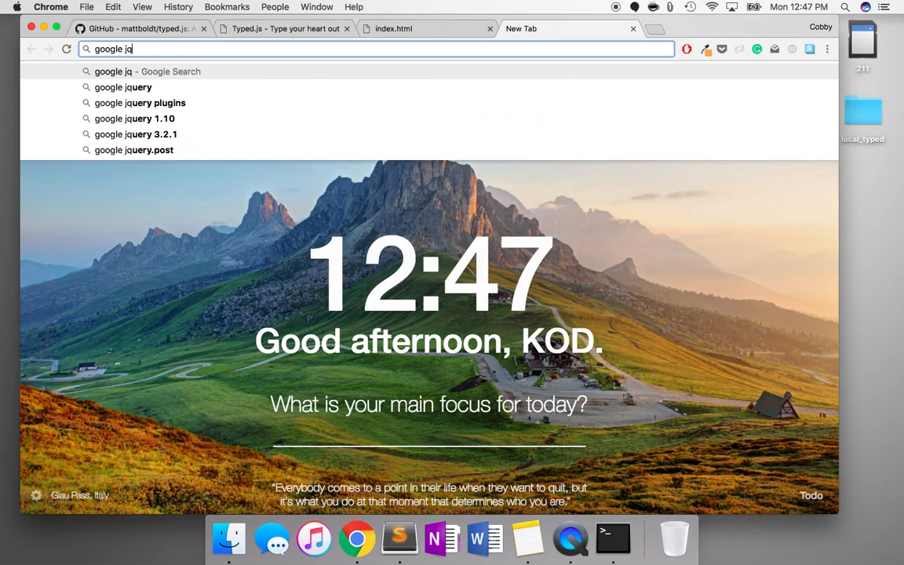
pyautogui.press('Return')
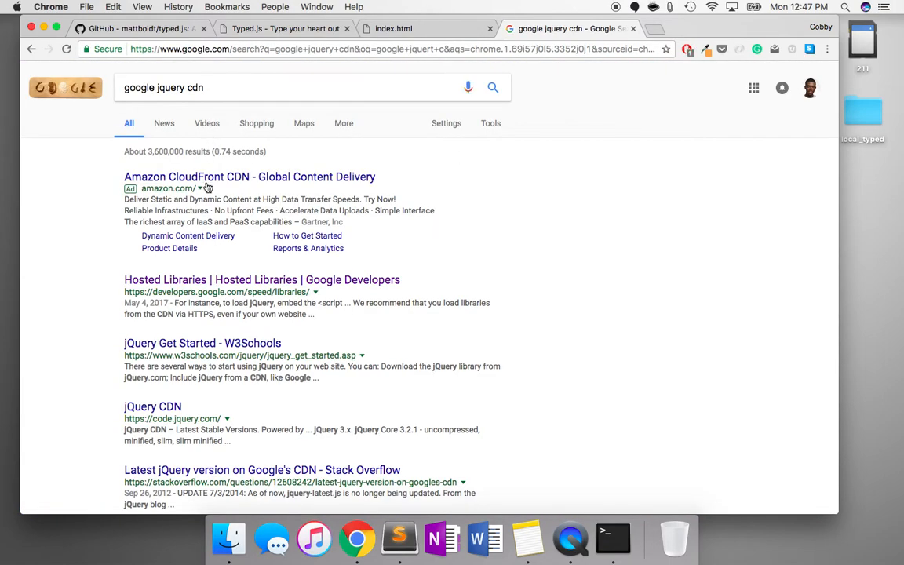
pyautogui.click(261, 280)
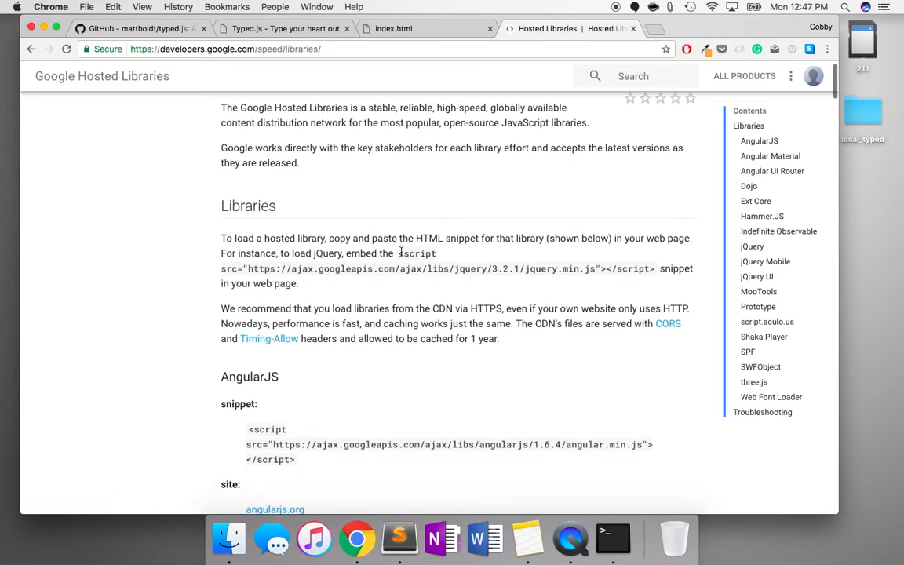
pyautogui.moveTo(399, 253); pyautogui.dragTo(655, 268)
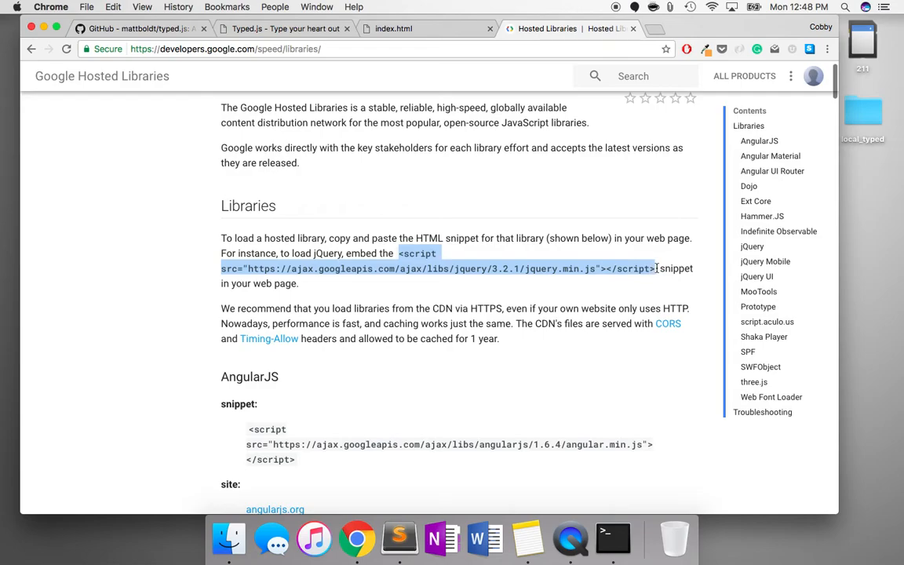
pyautogui.click(399, 538)
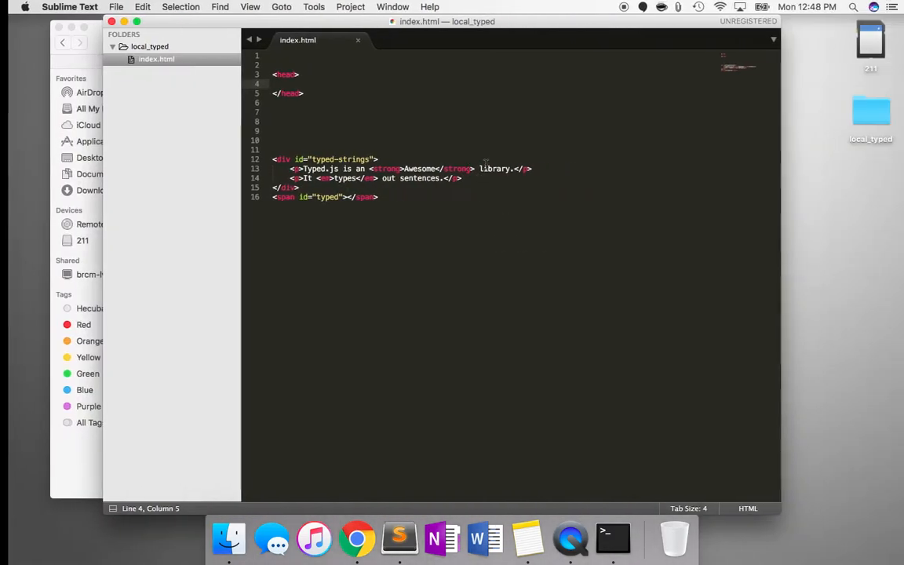
# - Paste the jQuery 3.2.1 script into the head and add a second script tag with src= started
pyautogui.write('<script src="https://ajax.googleapis.com/ajax/libs/jquery/3.2.1/jquery.min.js"></script>')
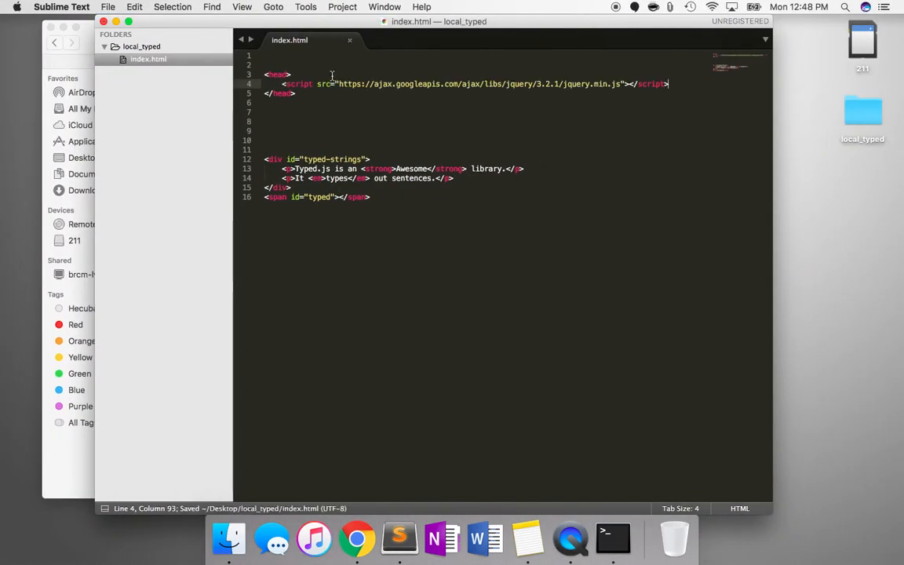
pyautogui.click(291, 74)
pyautogui.write('<script type="text/javascript"></script>')
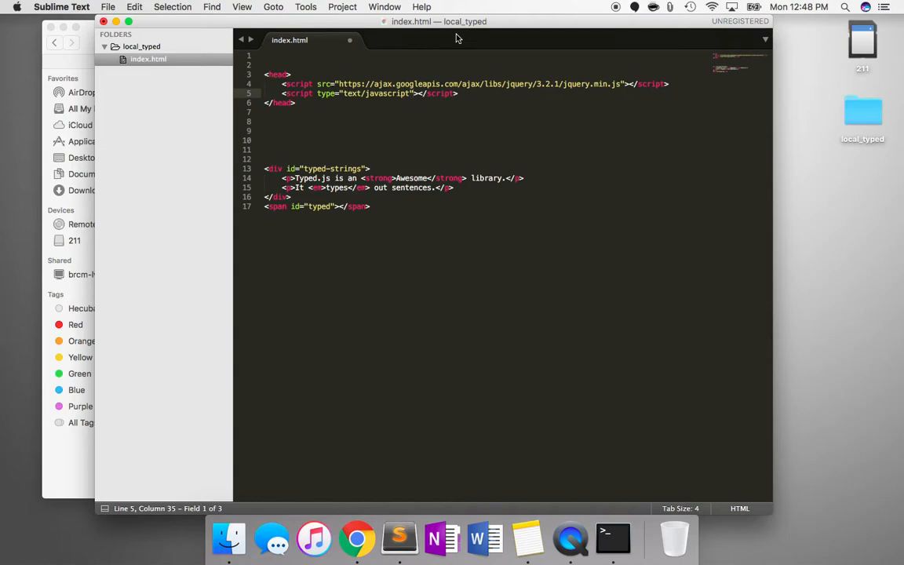
pyautogui.click(317, 93)
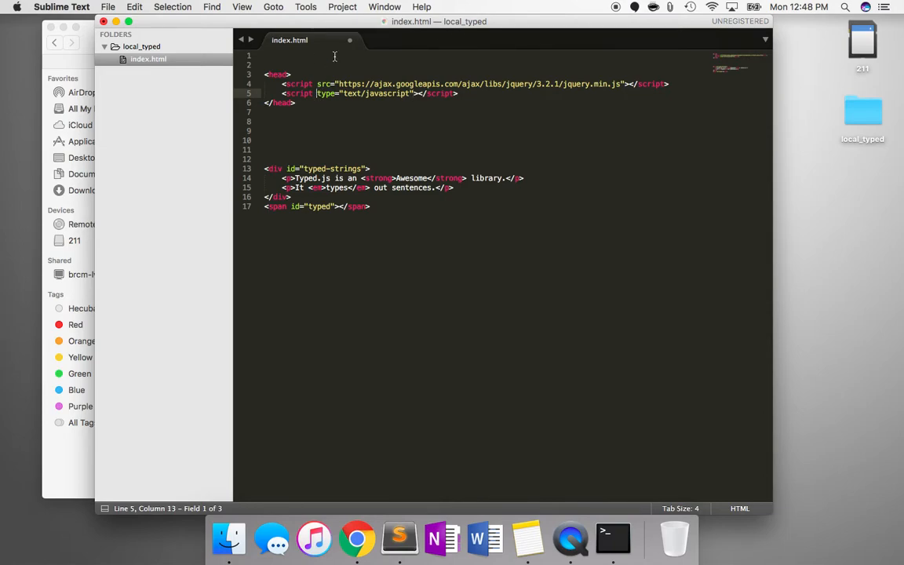
pyautogui.write('src=')
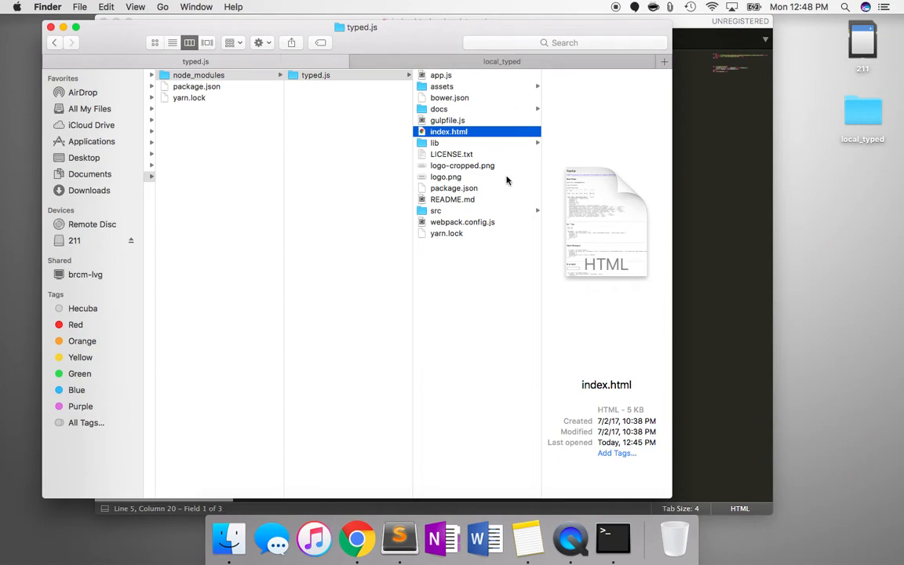
# - Browse typed.js's lib folder with typed.min.js and select the lib folder to copy into local_typed
pyautogui.click(434, 142)
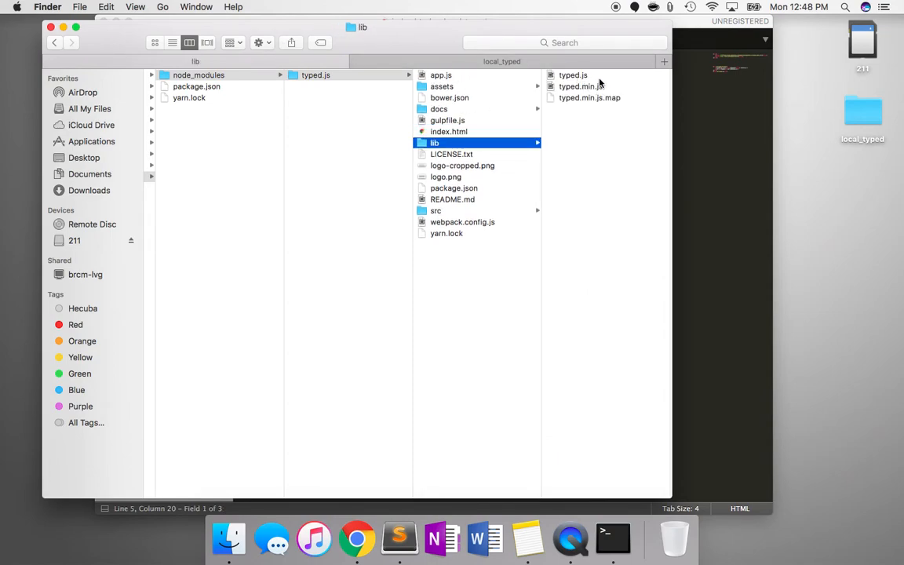
pyautogui.moveTo(573, 83)
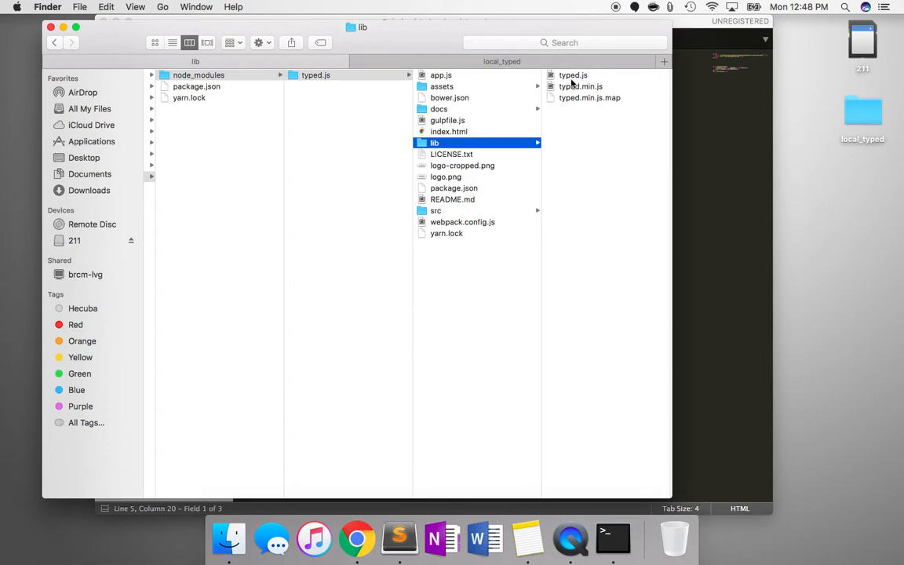
pyautogui.moveTo(574, 93)
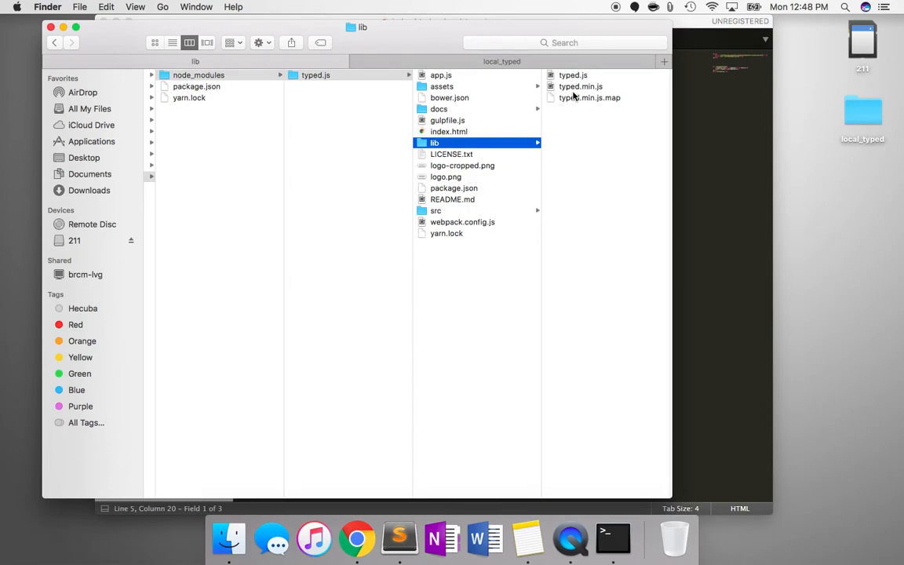
pyautogui.click(581, 86)
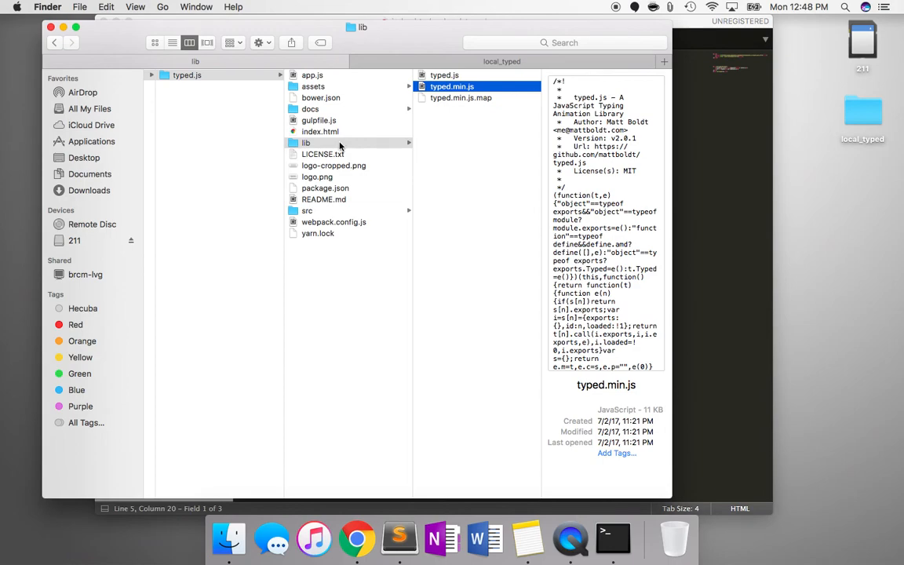
pyautogui.click(306, 143)
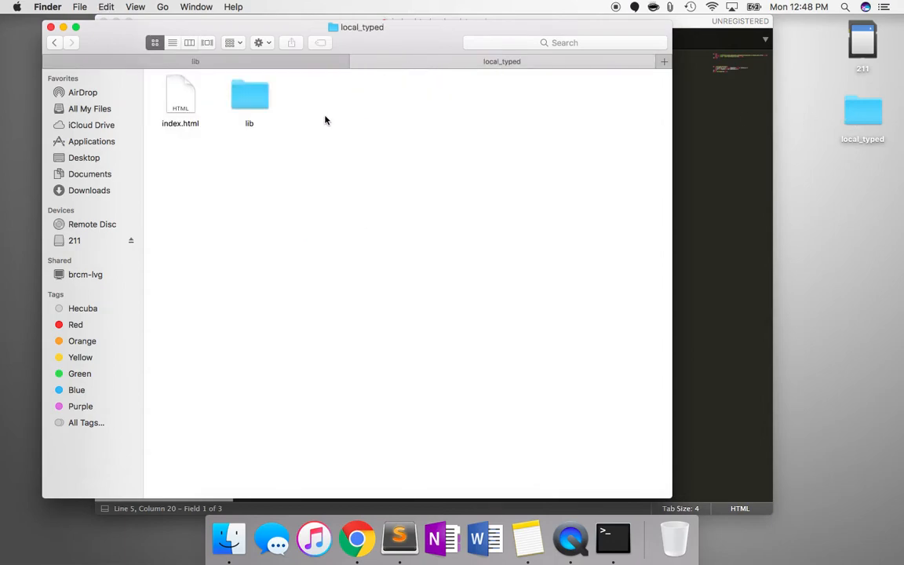
pyautogui.moveTo(714, 152)
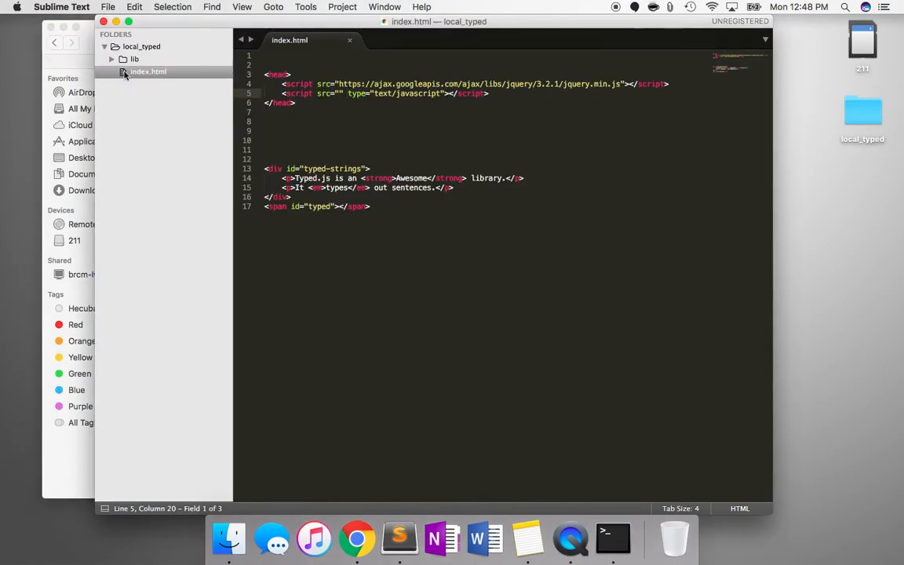
# - Expand lib in the sidebar and set the second script's src to lib/typed.js
pyautogui.click(133, 58)
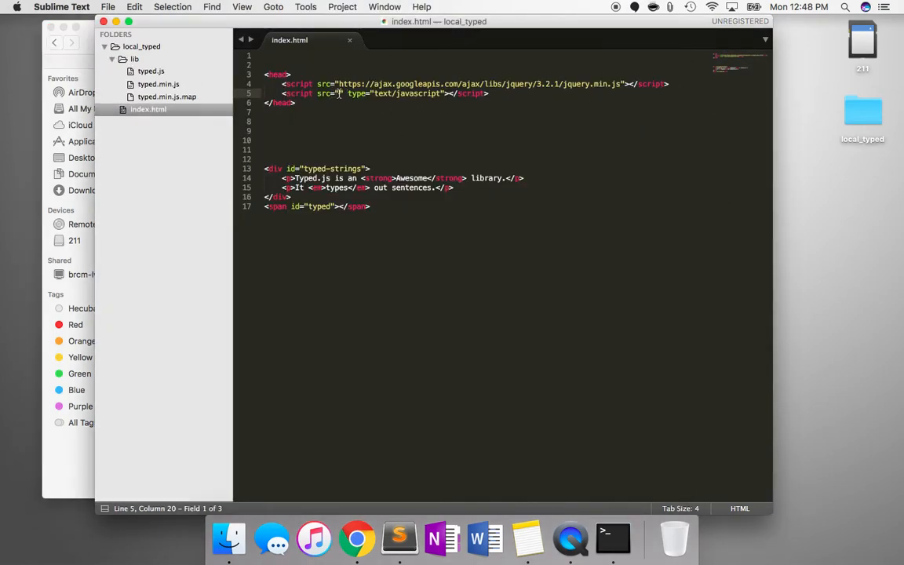
pyautogui.write('lib/')
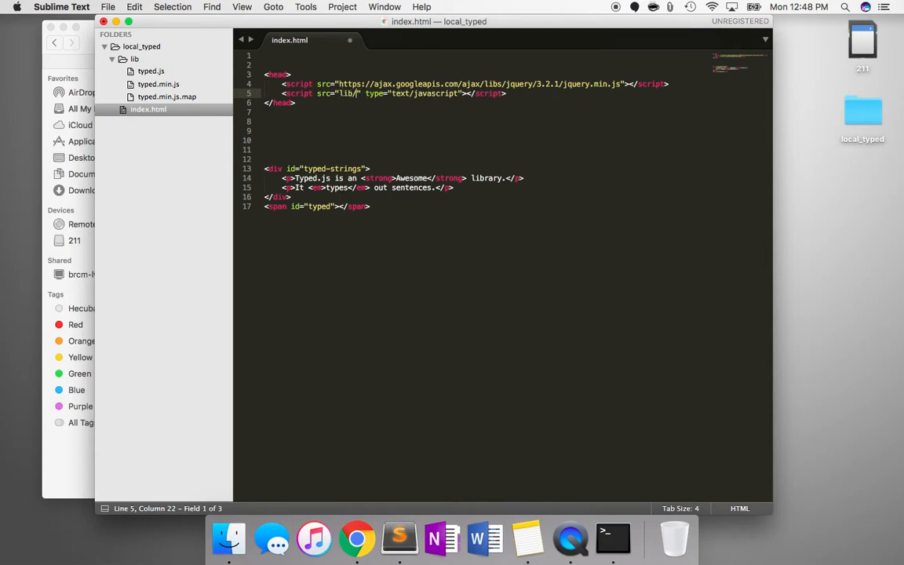
pyautogui.write('typed')
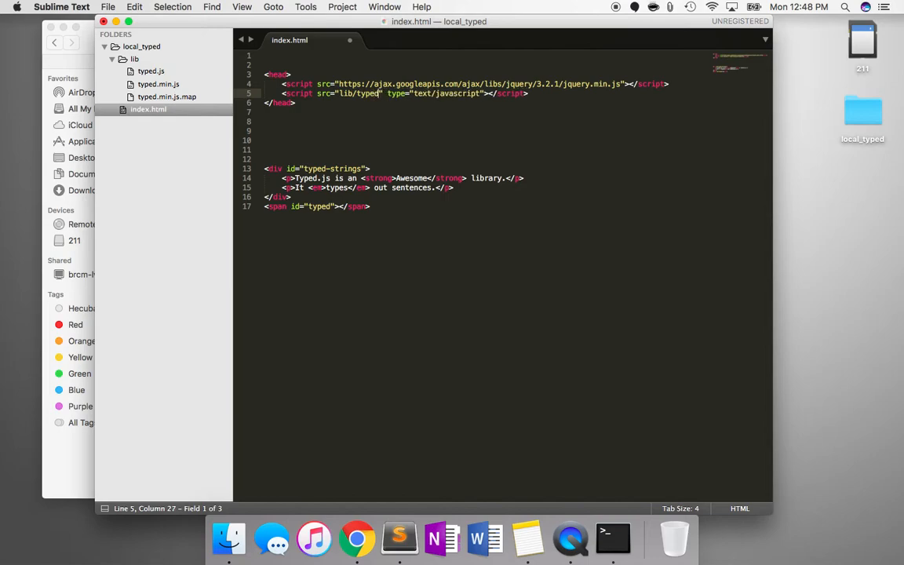
pyautogui.write('.js')
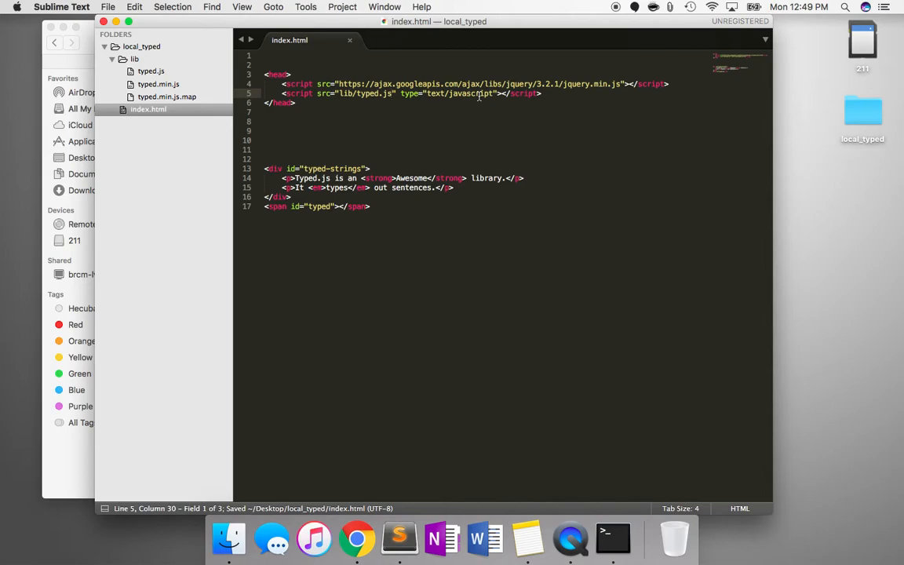
# - Switch to the typed.js GitHub tab and scroll to the 'Strings from static HTML' script example
pyautogui.click(356, 538)
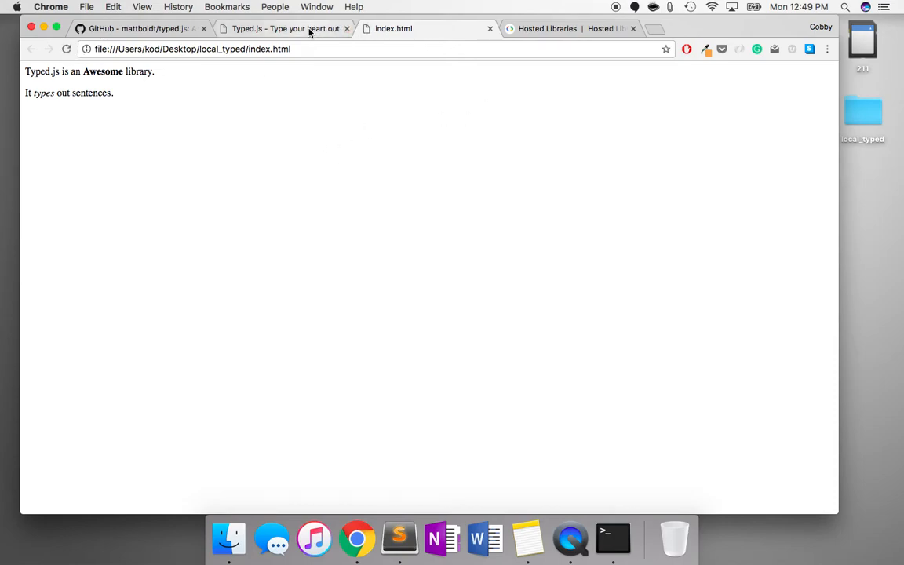
pyautogui.click(134, 28)
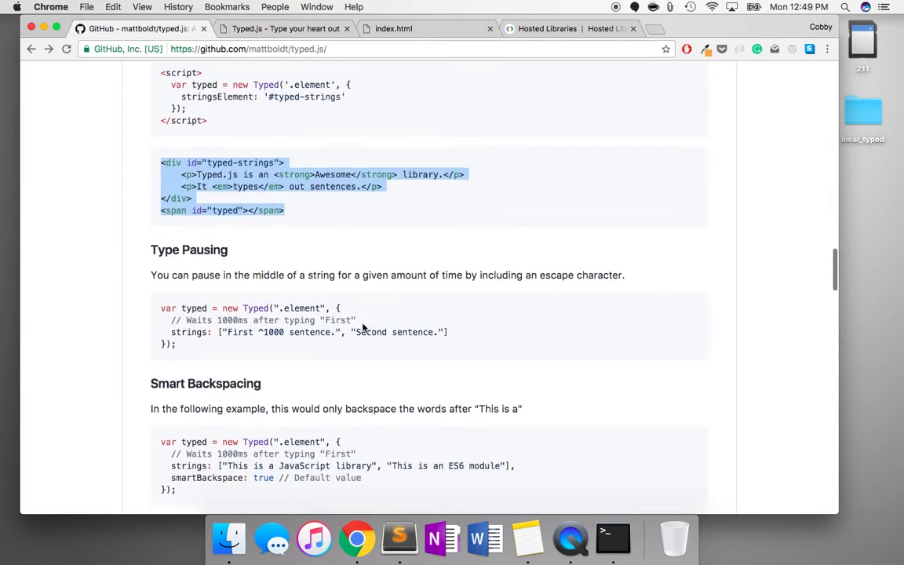
pyautogui.scroll(3)
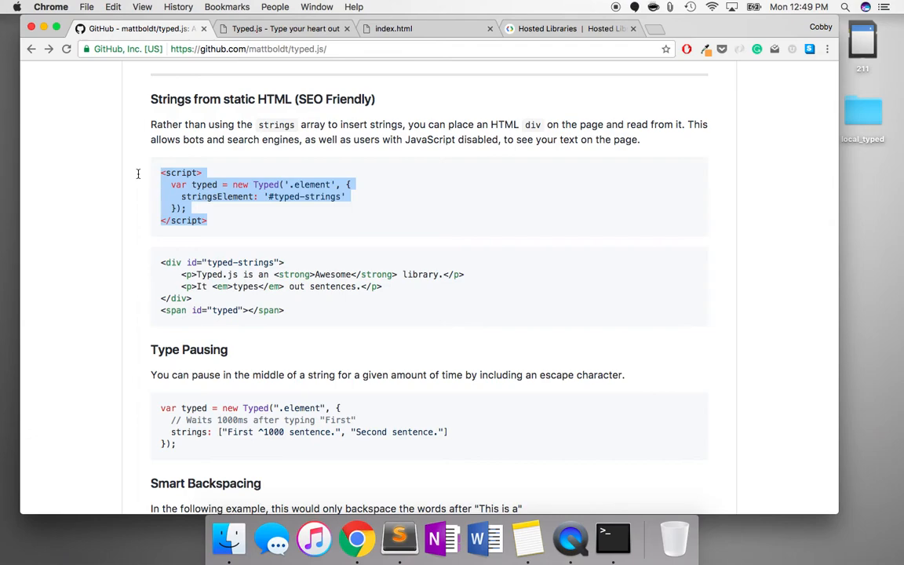
pyautogui.moveTo(259, 223)
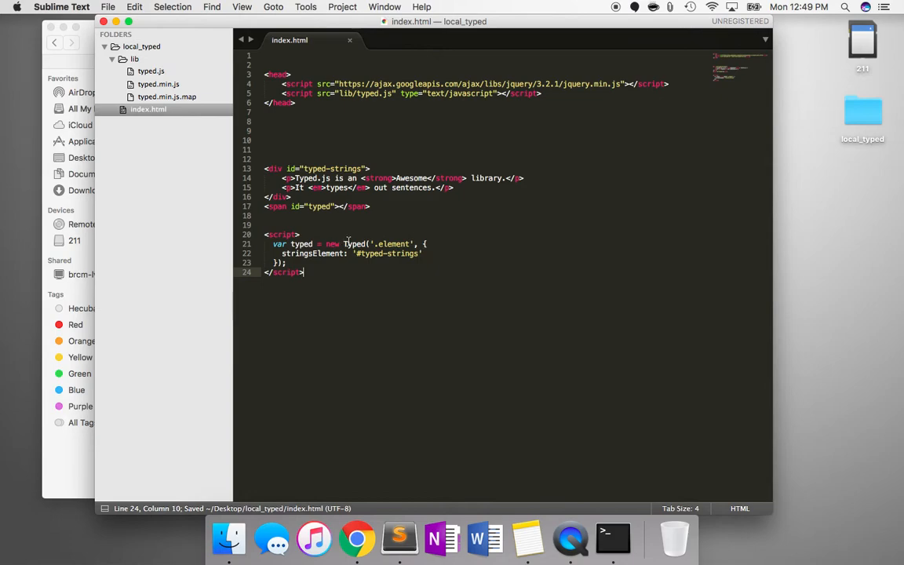
# - Replace '.element' with '#typed' in the Typed call, then switch to Chrome to test the page
pyautogui.doubleClick(392, 244)
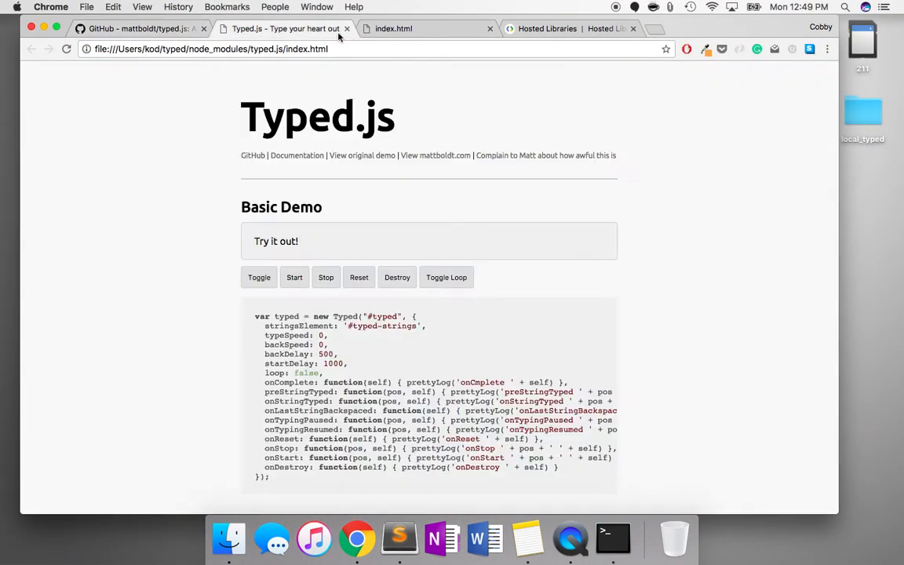
pyautogui.click(399, 538)
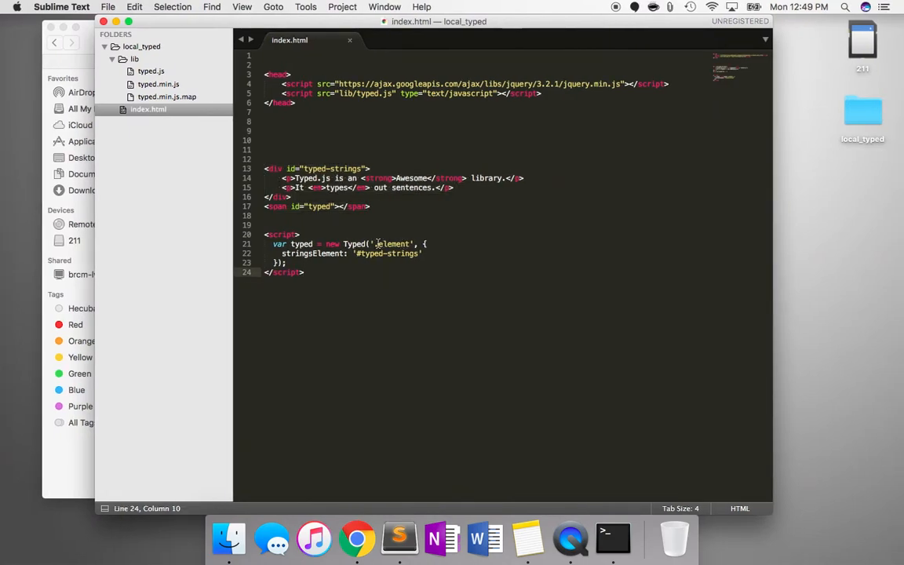
pyautogui.click(376, 244)
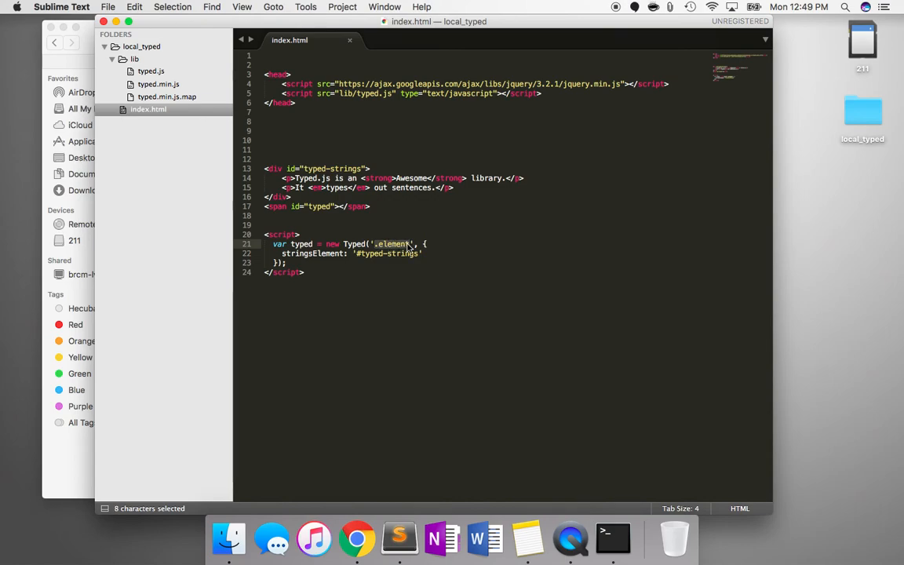
pyautogui.write('#typed')
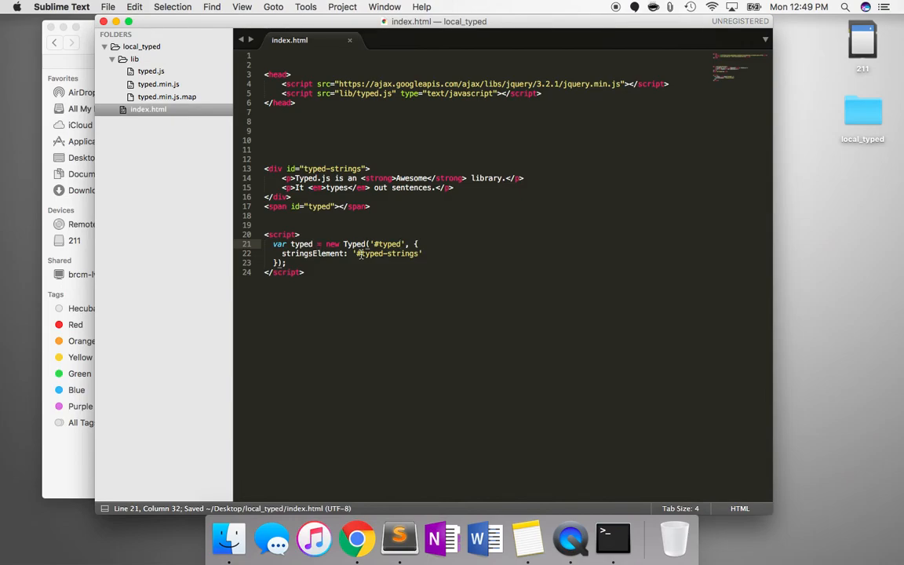
pyautogui.click(356, 538)
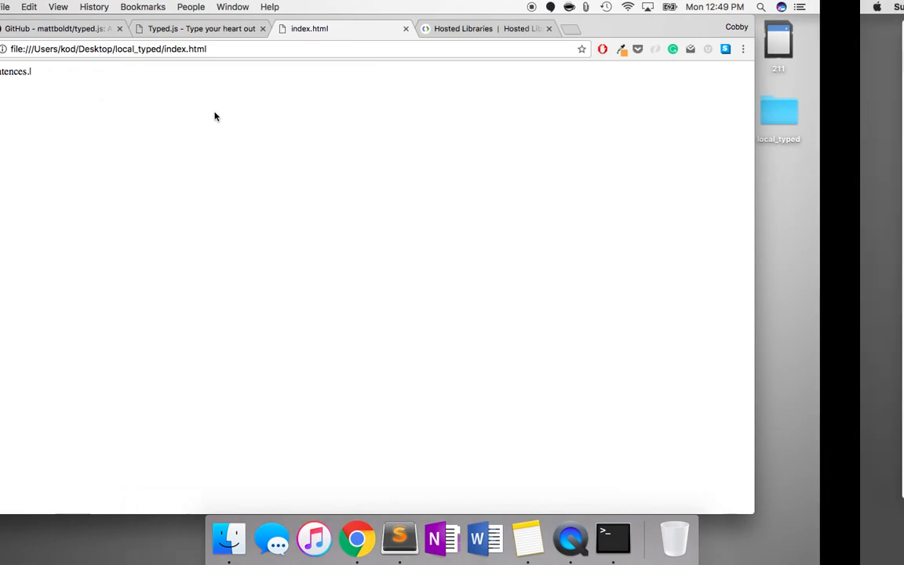
# - Add 'typeSpeed: 100' to the Typed options and view the slower typing in Chrome
pyautogui.click(399, 538)
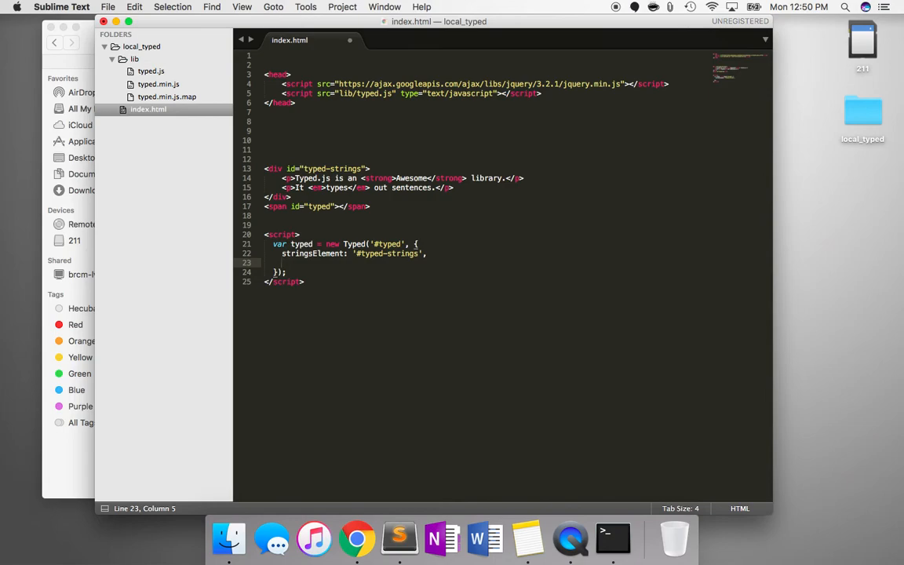
pyautogui.write('typeSpeed: 1')
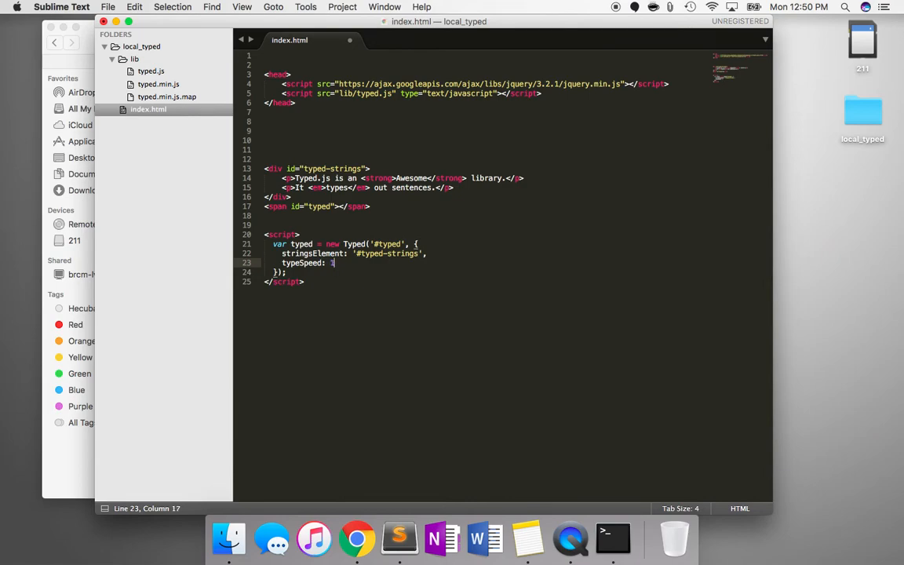
pyautogui.write('00')
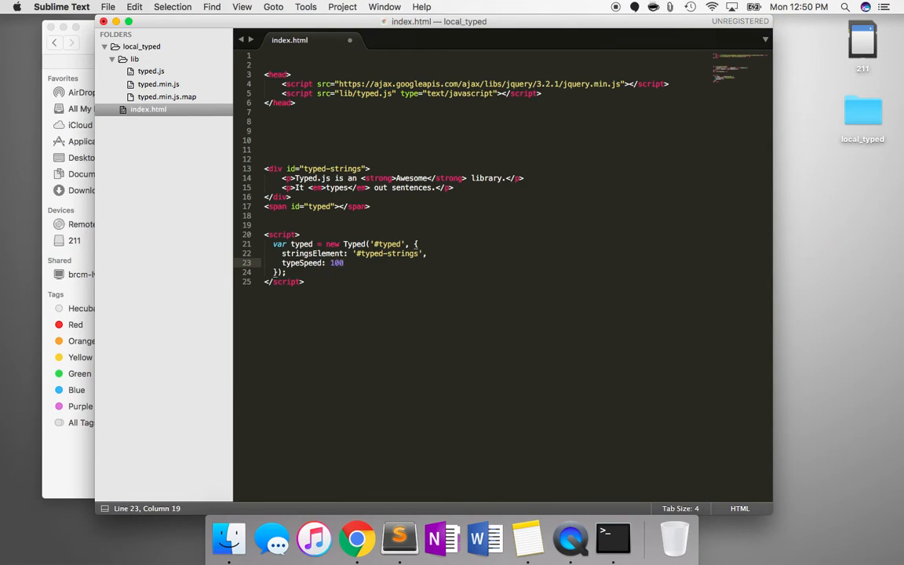
pyautogui.click(356, 538)
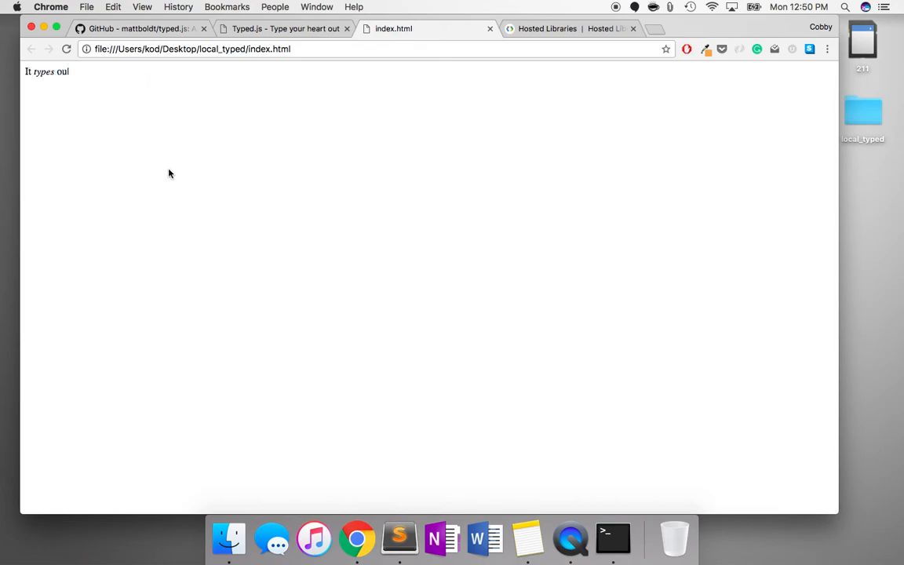
# - Add 'backSpeed: 100' below typeSpeed and preview the page with both speed options in Chrome
pyautogui.click(398, 538)
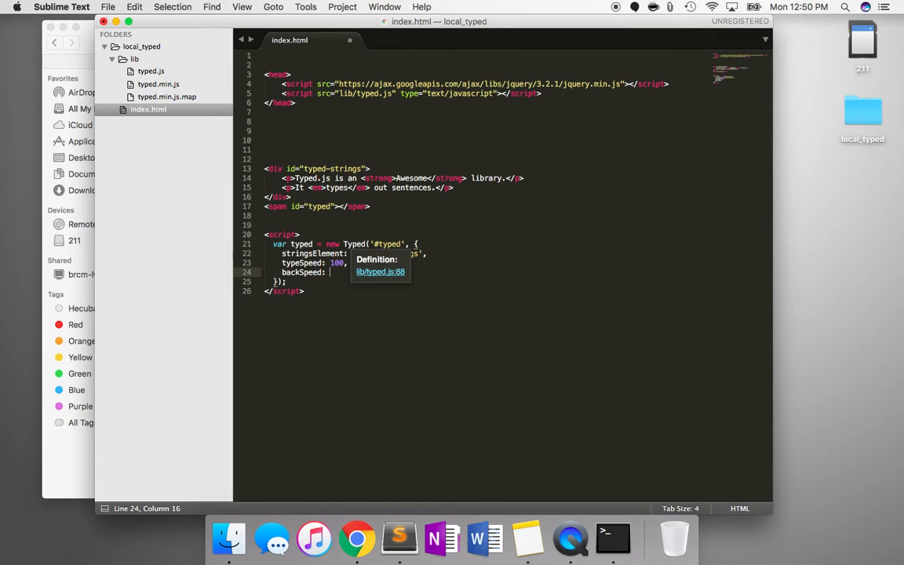
pyautogui.write('100')
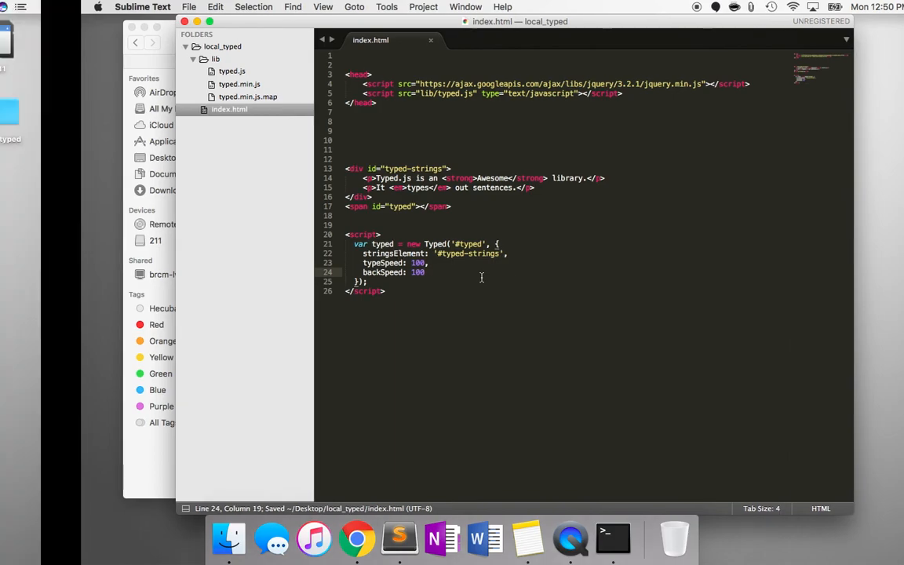
pyautogui.click(356, 538)
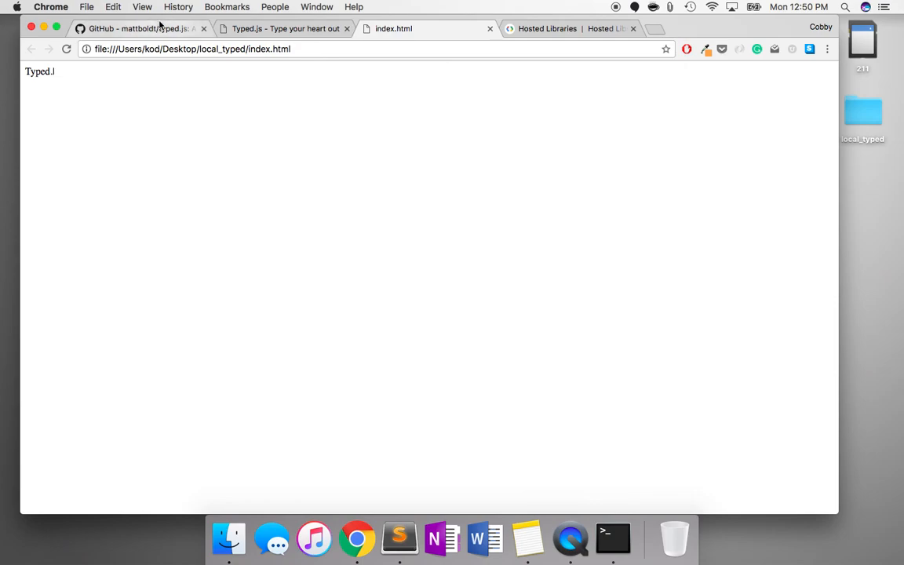
# - Switch to the typed.js GitHub repository and scroll through the README's Customization options
pyautogui.click(141, 28)
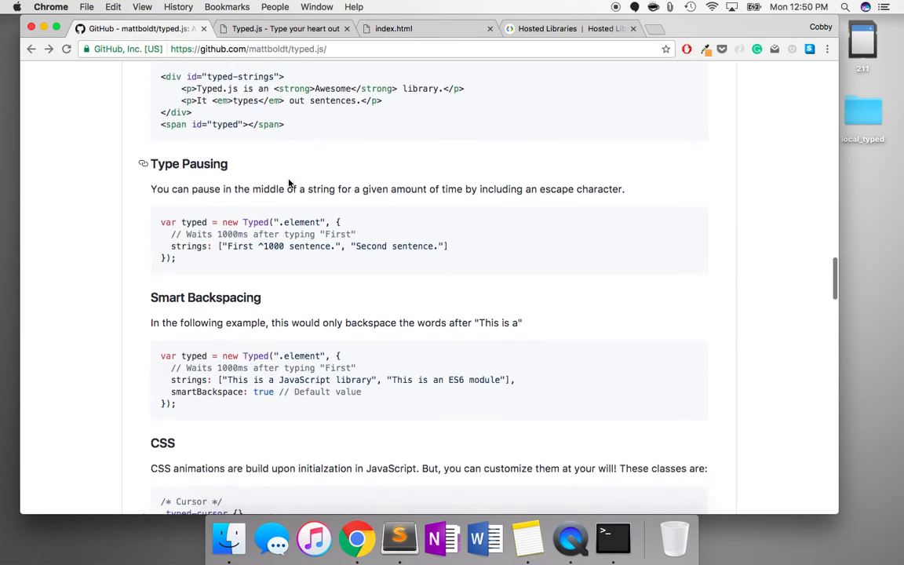
pyautogui.scroll(-3)
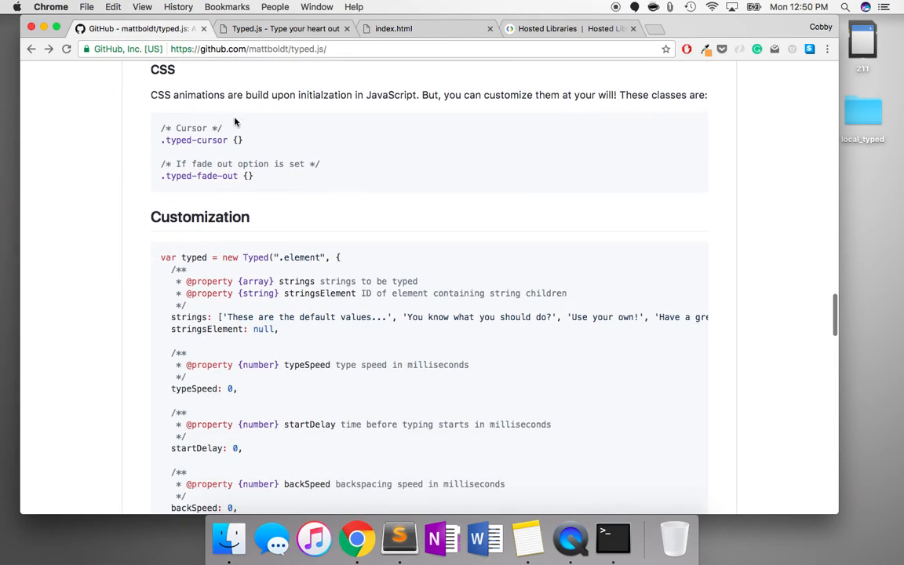
pyautogui.scroll(-3)
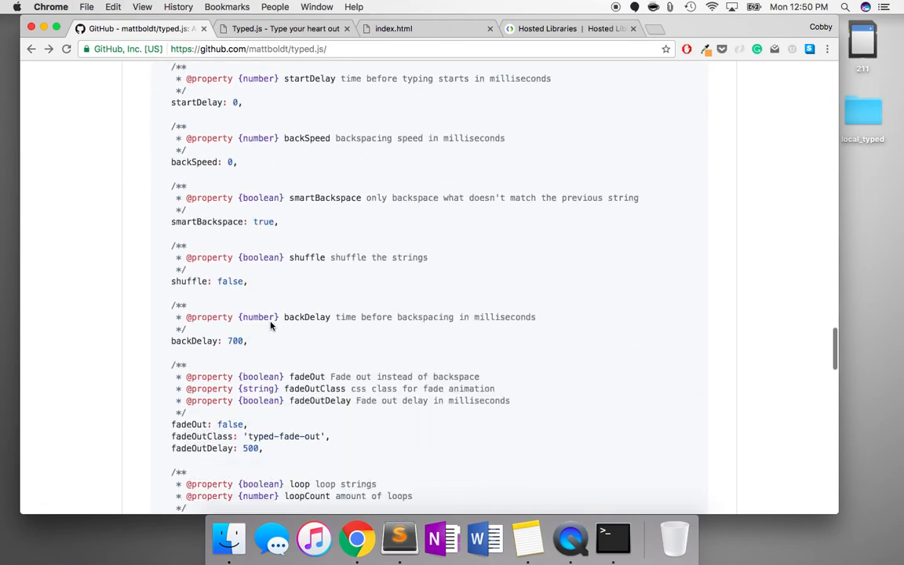
pyautogui.scroll(-3)
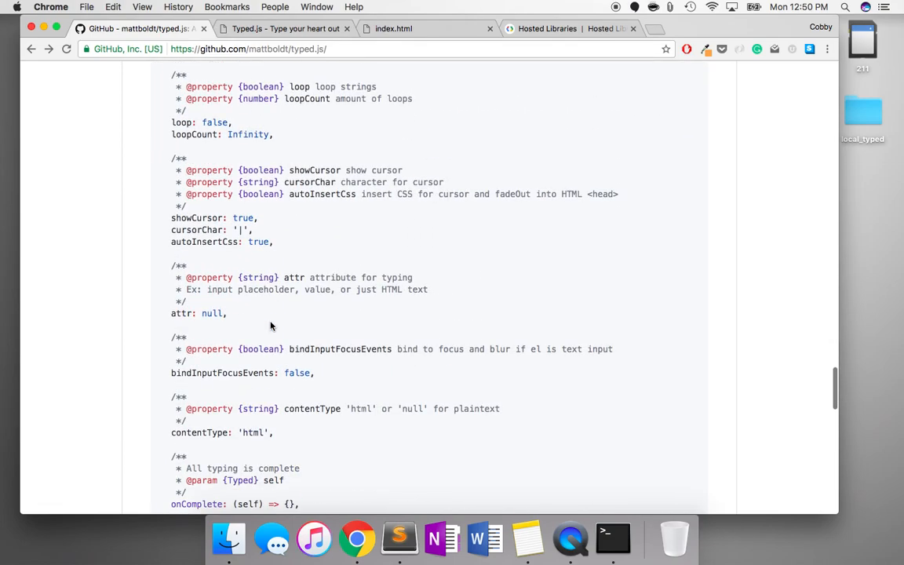
pyautogui.scroll(3)
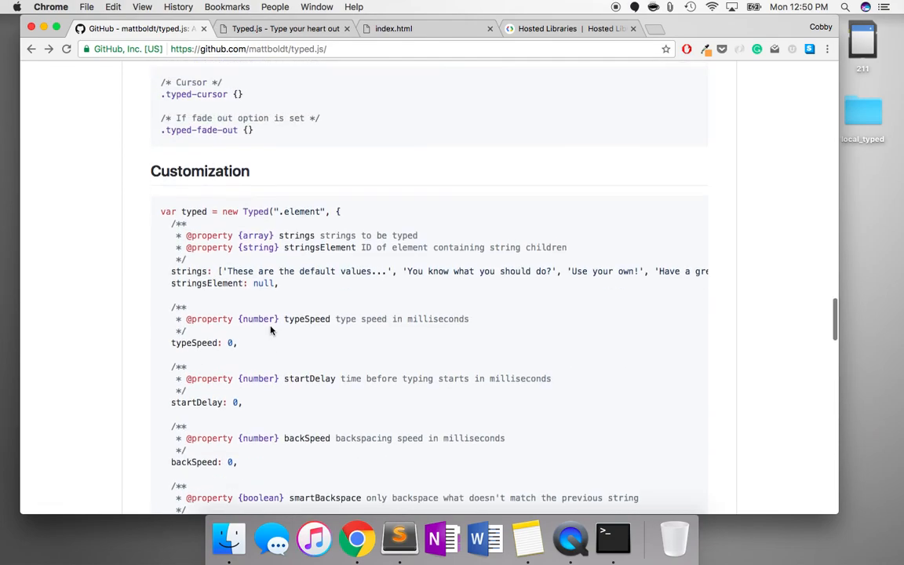
pyautogui.scroll(3)
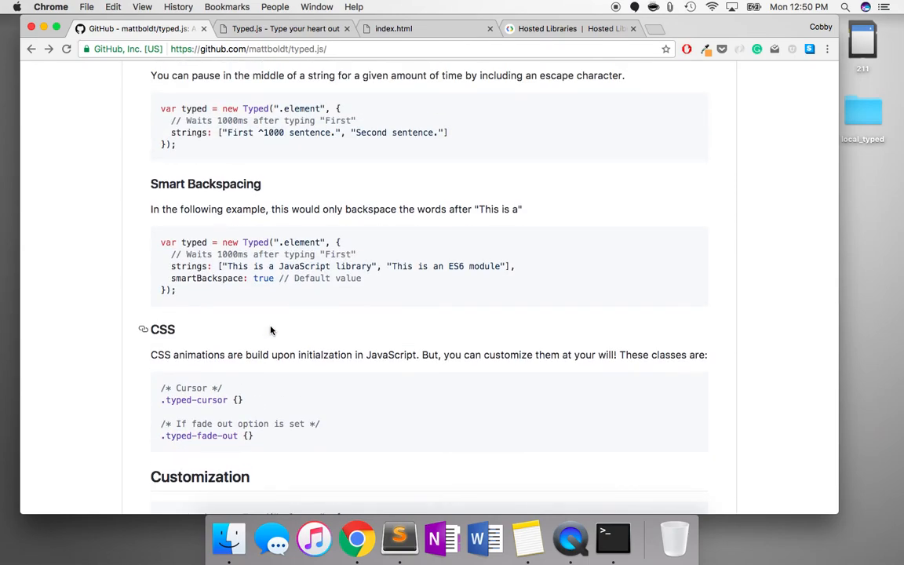
# - Review the example code, selecting the .element selector, then return to the top of the repo page
pyautogui.doubleClick(195, 400)
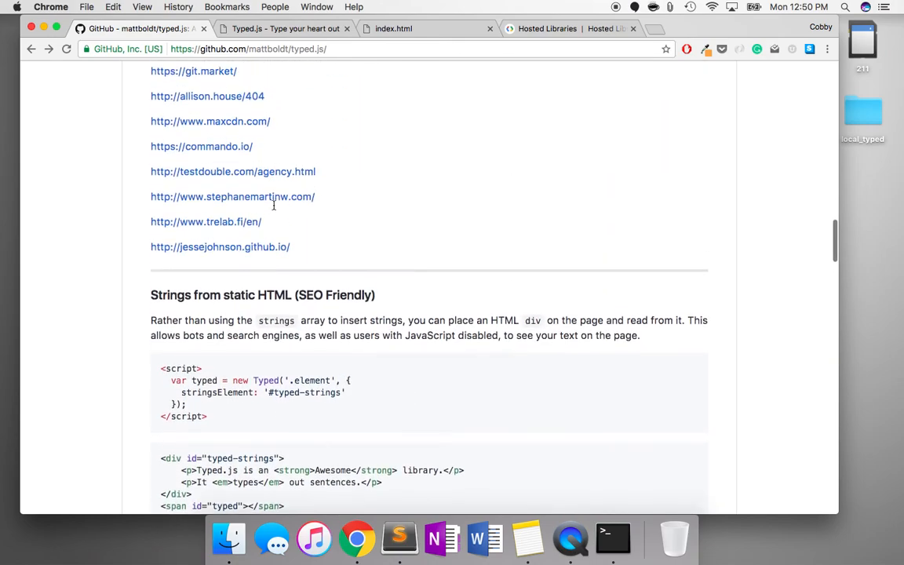
pyautogui.scroll(3)
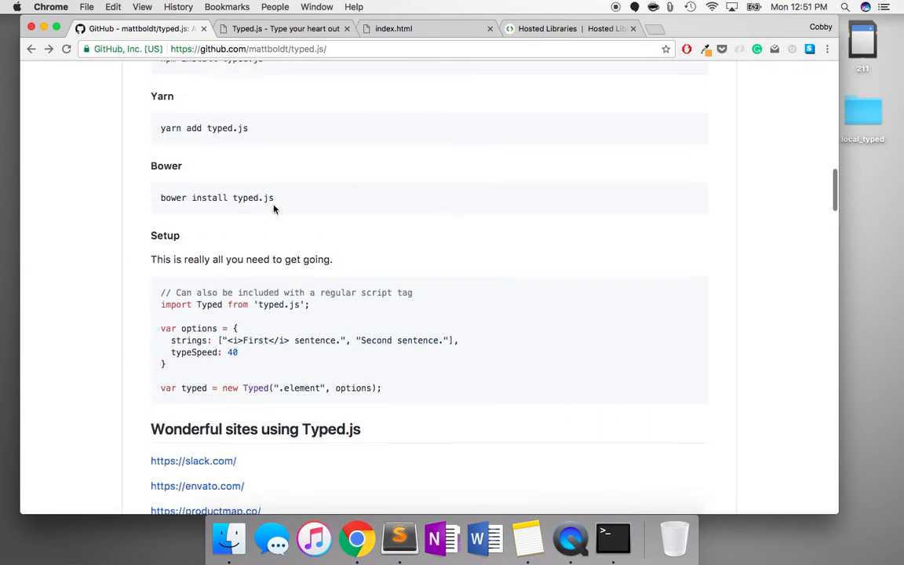
pyautogui.scroll(-3)
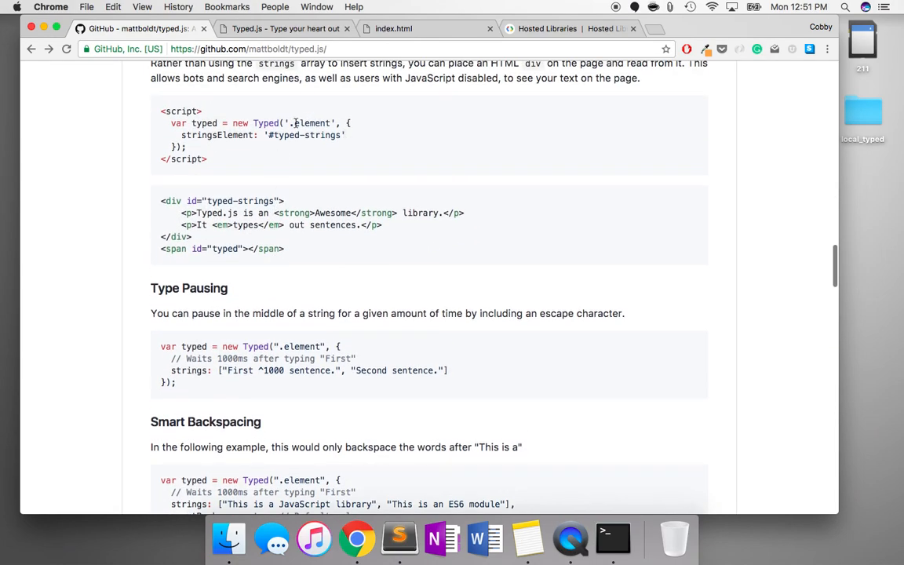
pyautogui.doubleClick(310, 123)
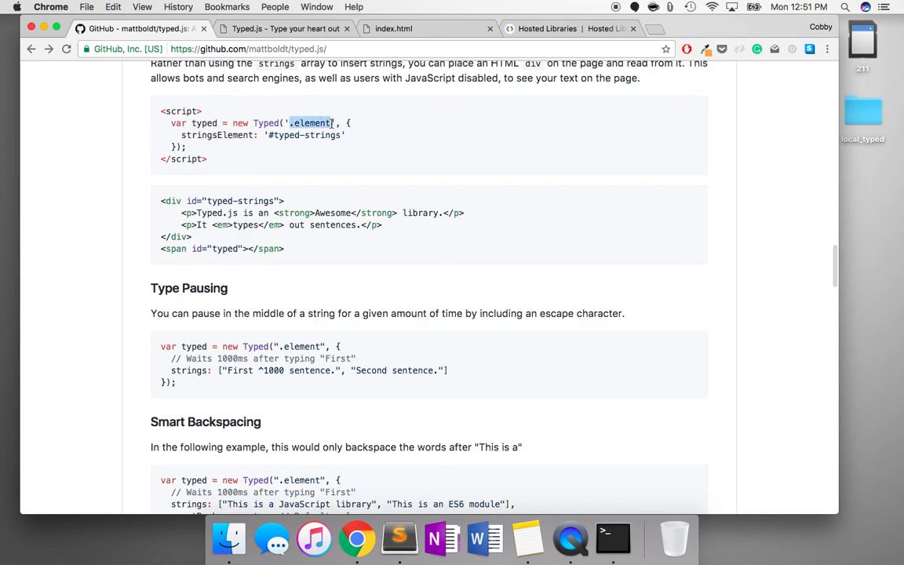
pyautogui.moveTo(328, 119)
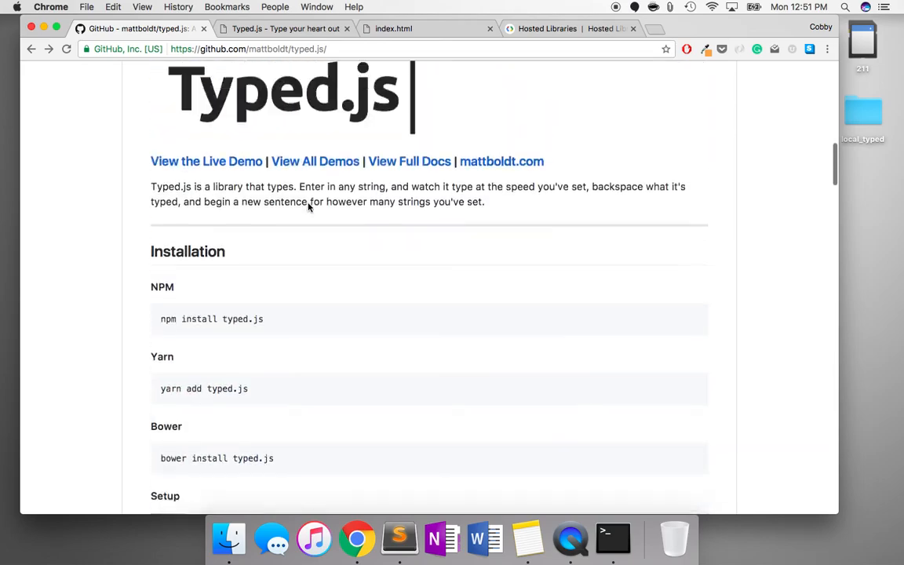
pyautogui.scroll(3)
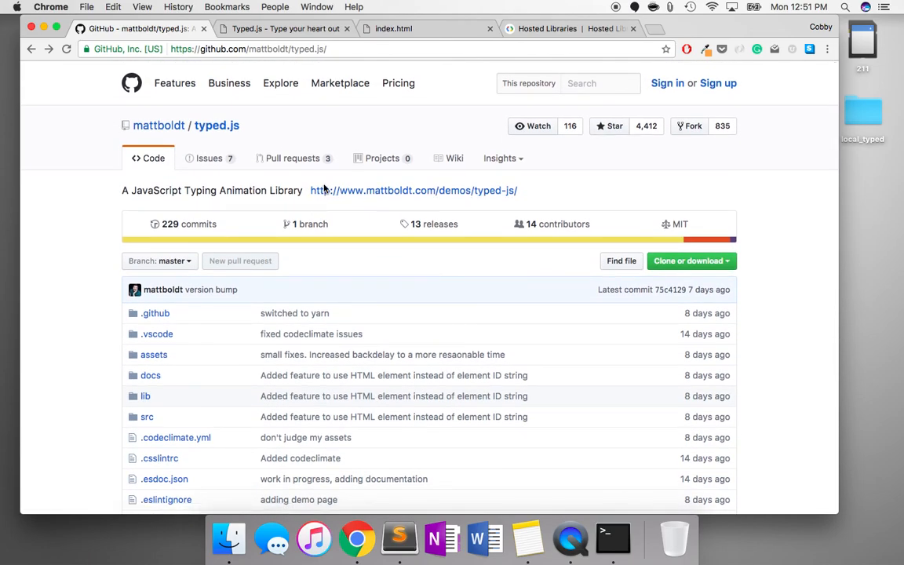
pyautogui.moveTo(420, 280)
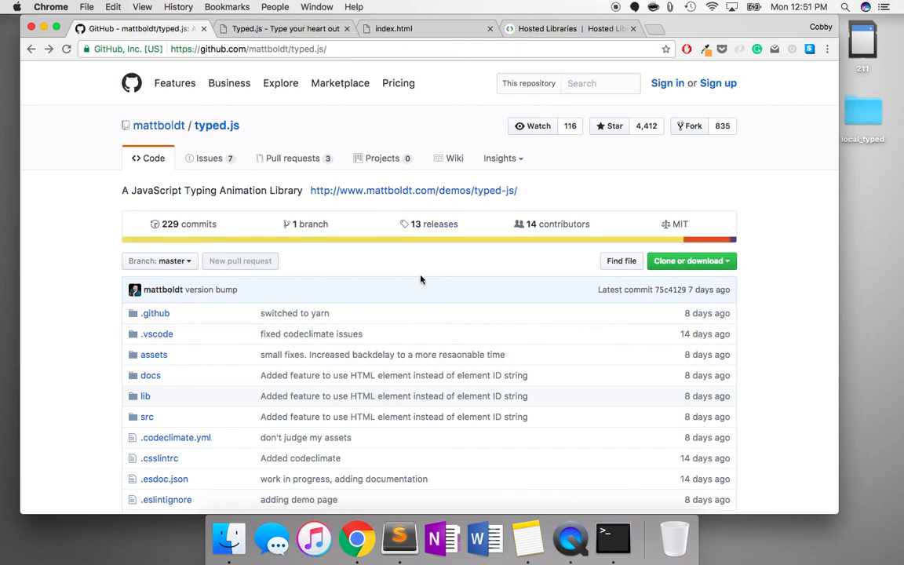